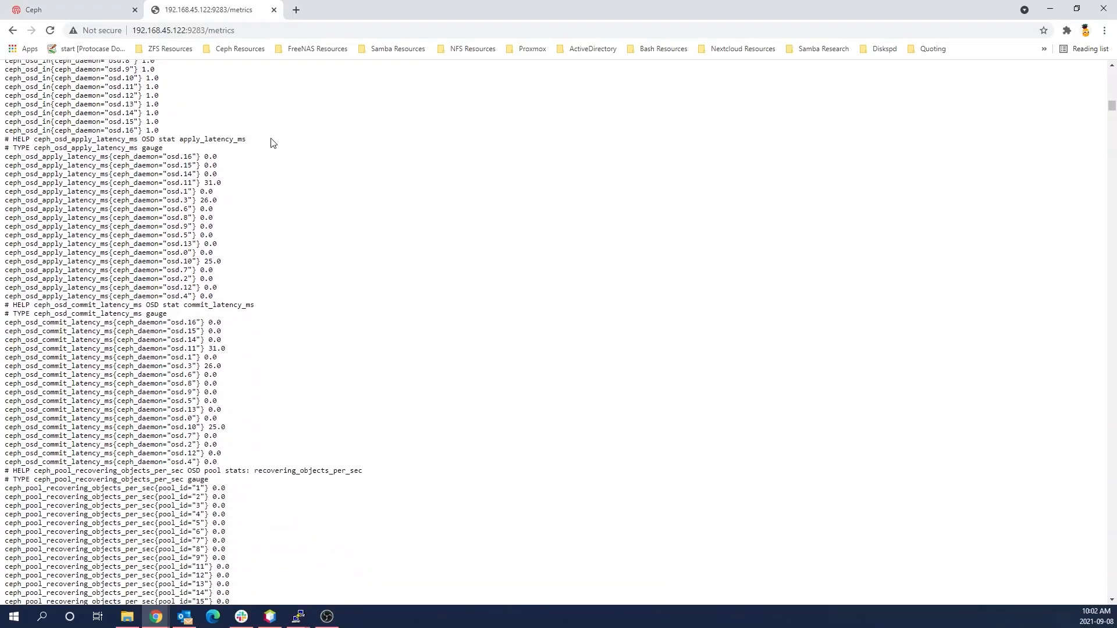
# Search the Ceph /metrics page for ceph_osd entries, then switch to the Grafana tab
pyautogui.scroll(-3)
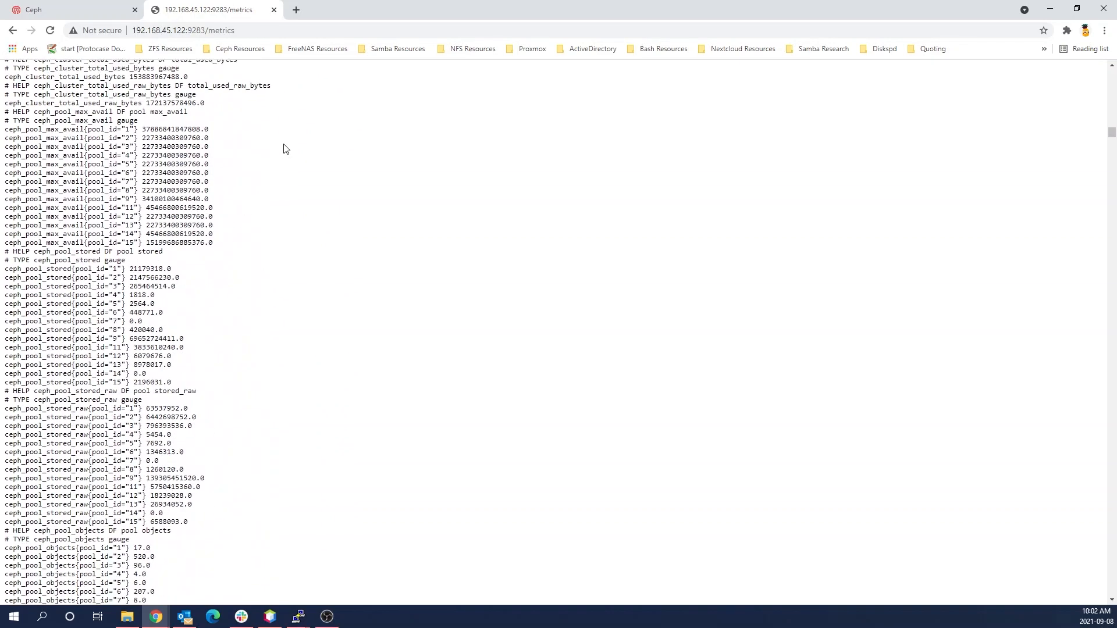
pyautogui.write('ceph_osd_stat')
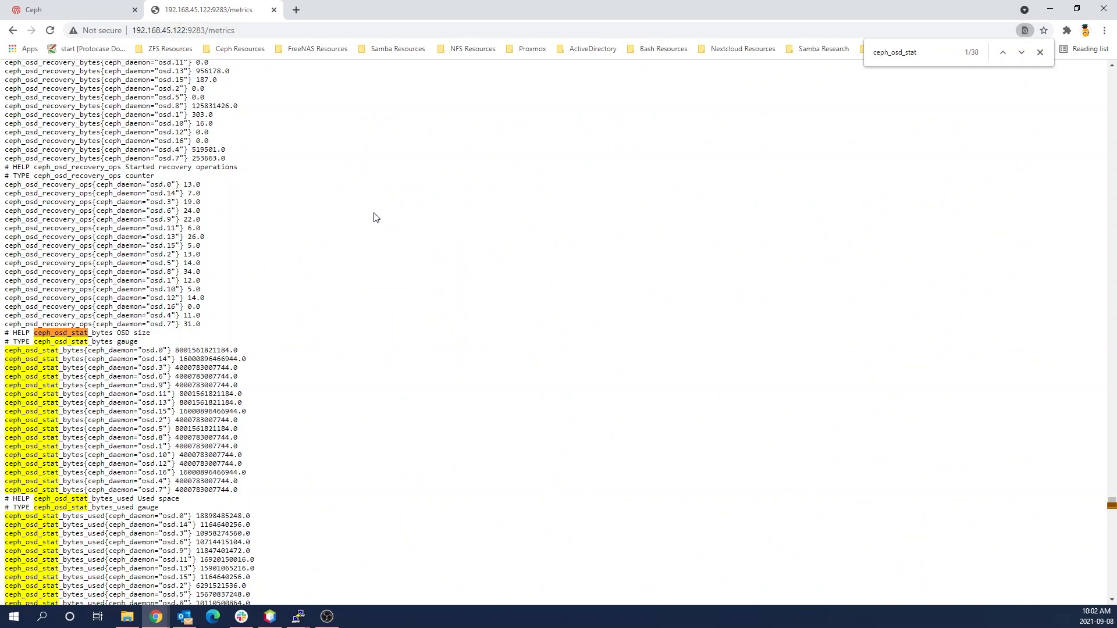
pyautogui.scroll(-3)
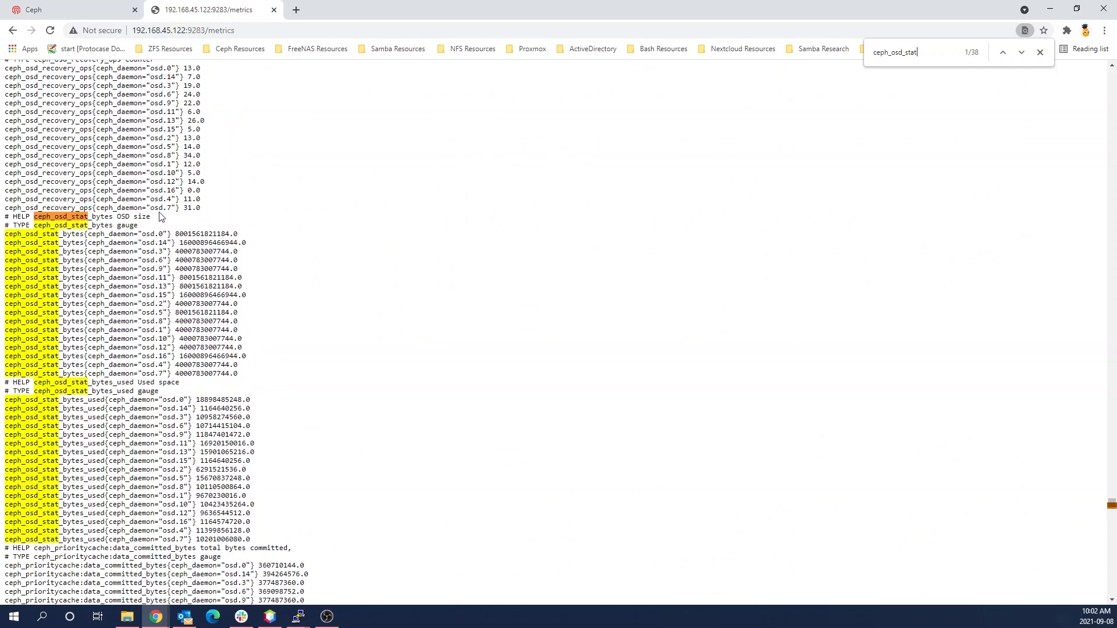
pyautogui.click(71, 10)
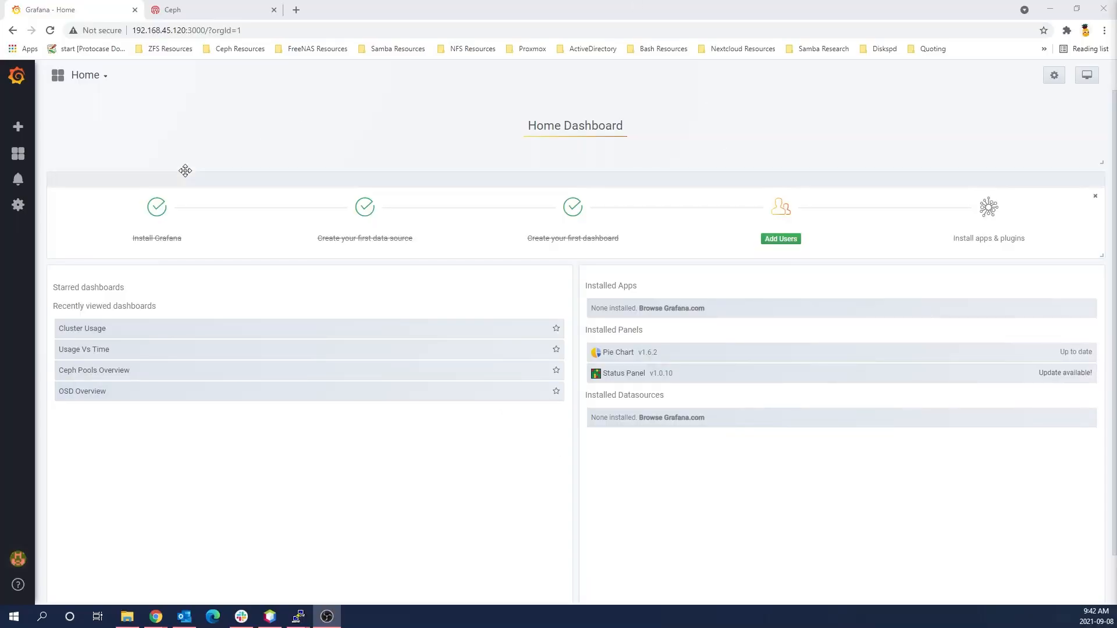
# Open the Ceph - Cluster dashboard from the Dashboards list
pyautogui.click(17, 153)
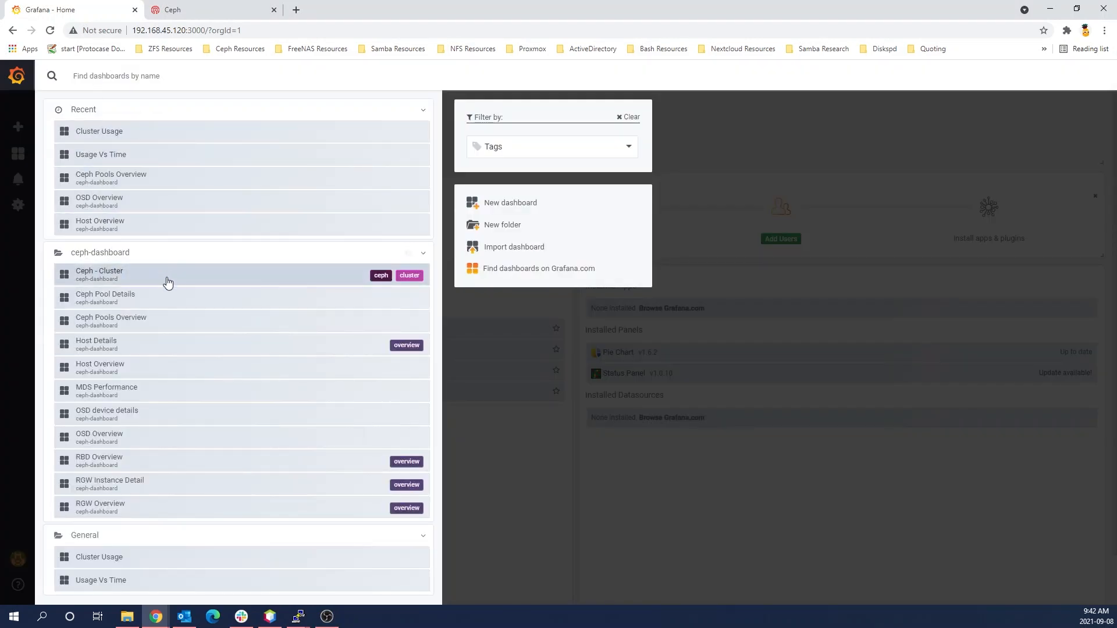
pyautogui.click(98, 271)
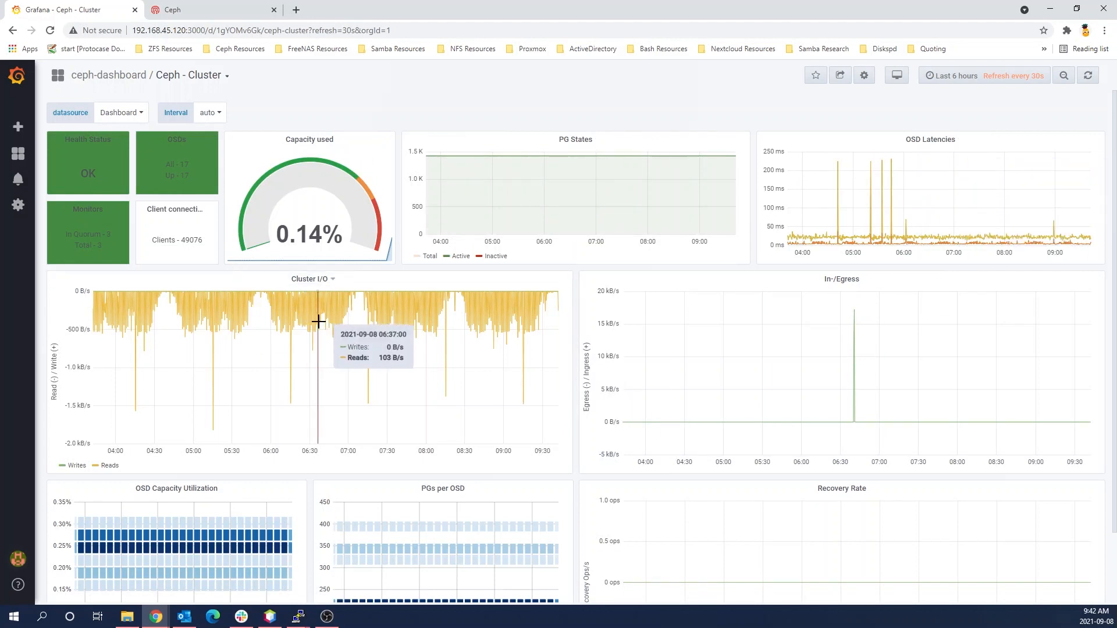
pyautogui.moveTo(475, 325)
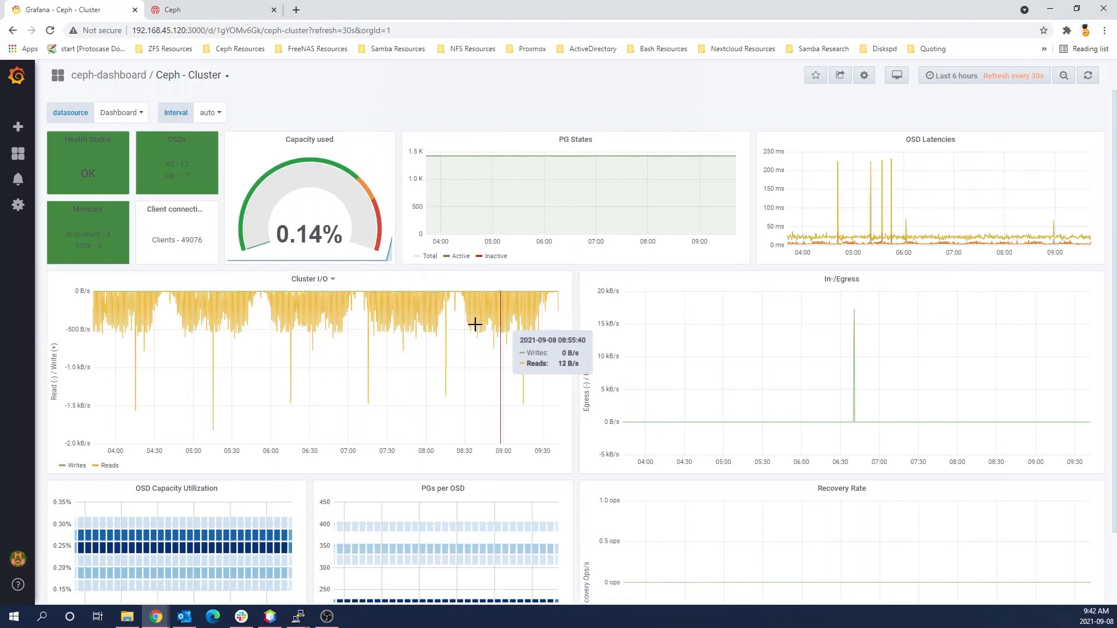
pyautogui.moveTo(106, 418)
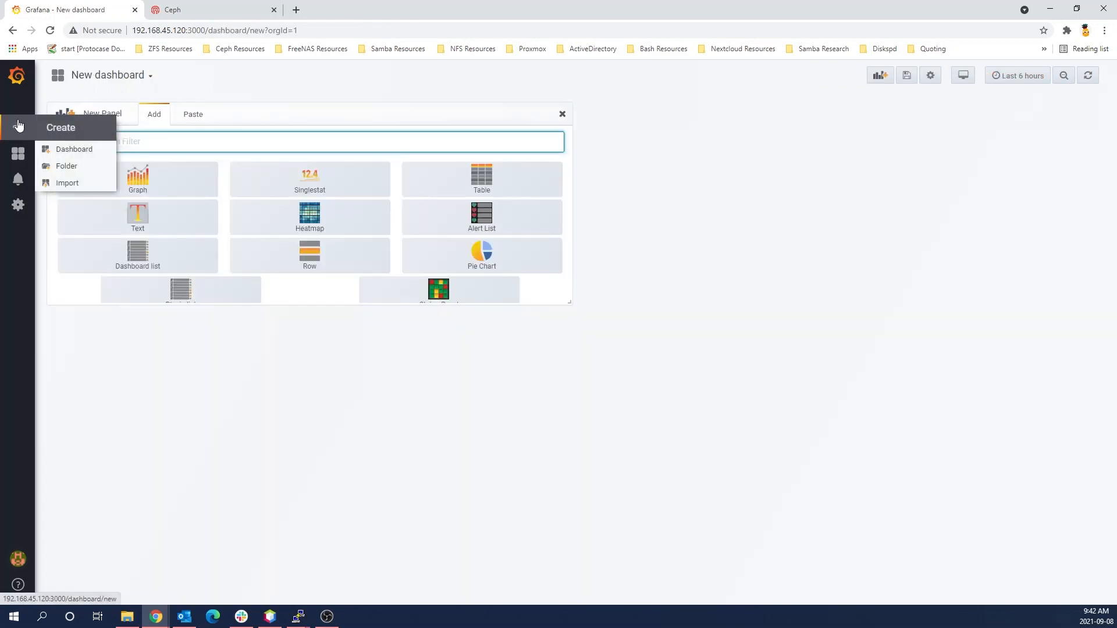
# Create a new dashboard folder named User Generated
pyautogui.click(66, 166)
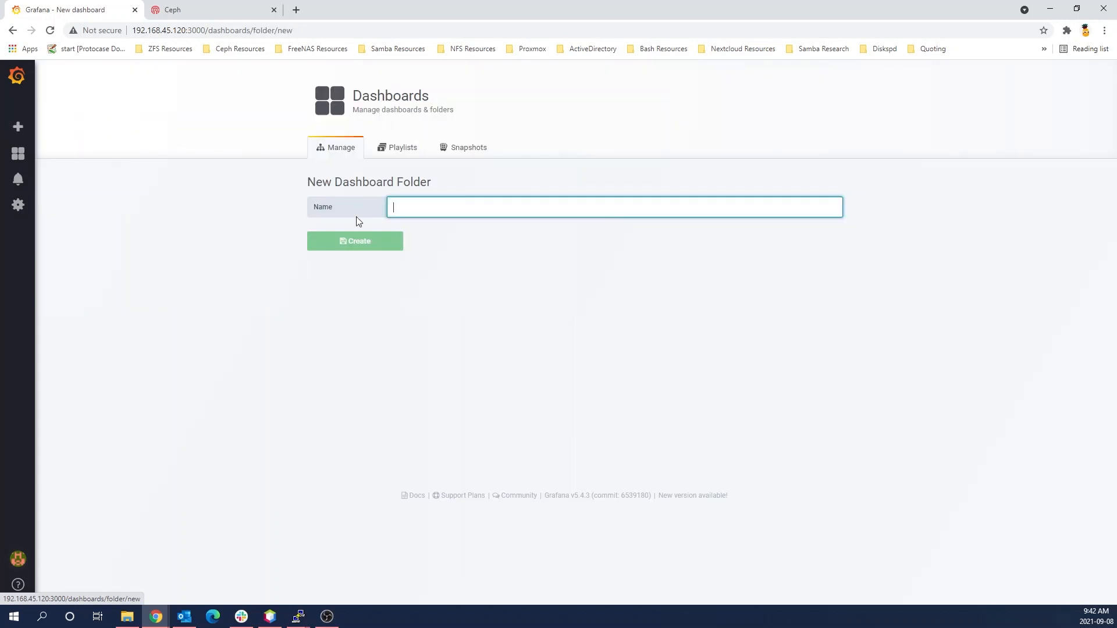
pyautogui.write('User Generated')
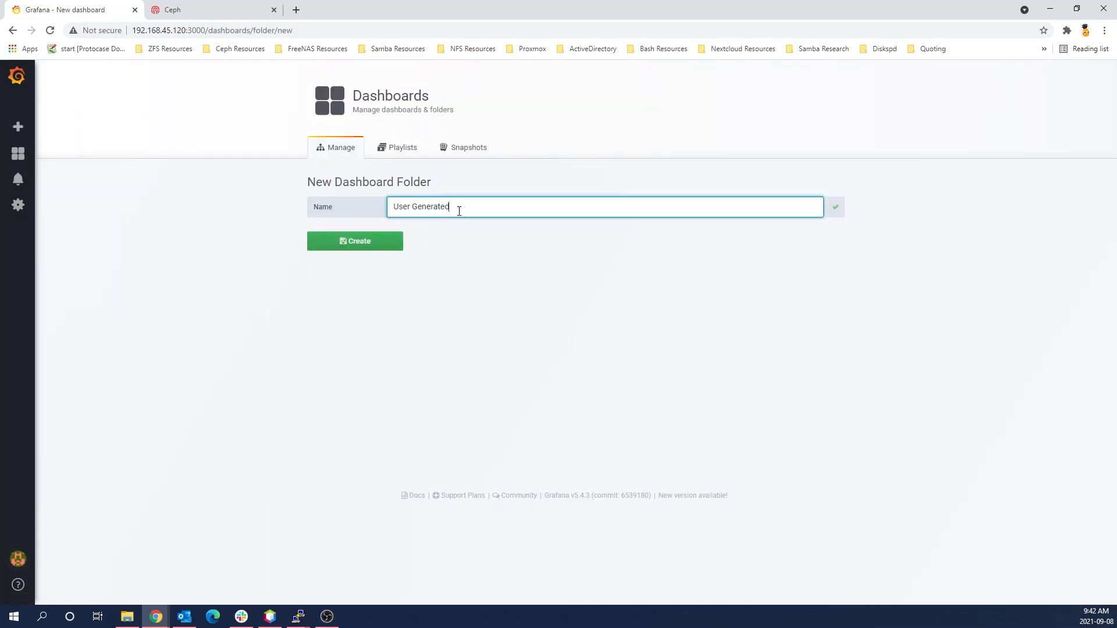
pyautogui.click(354, 241)
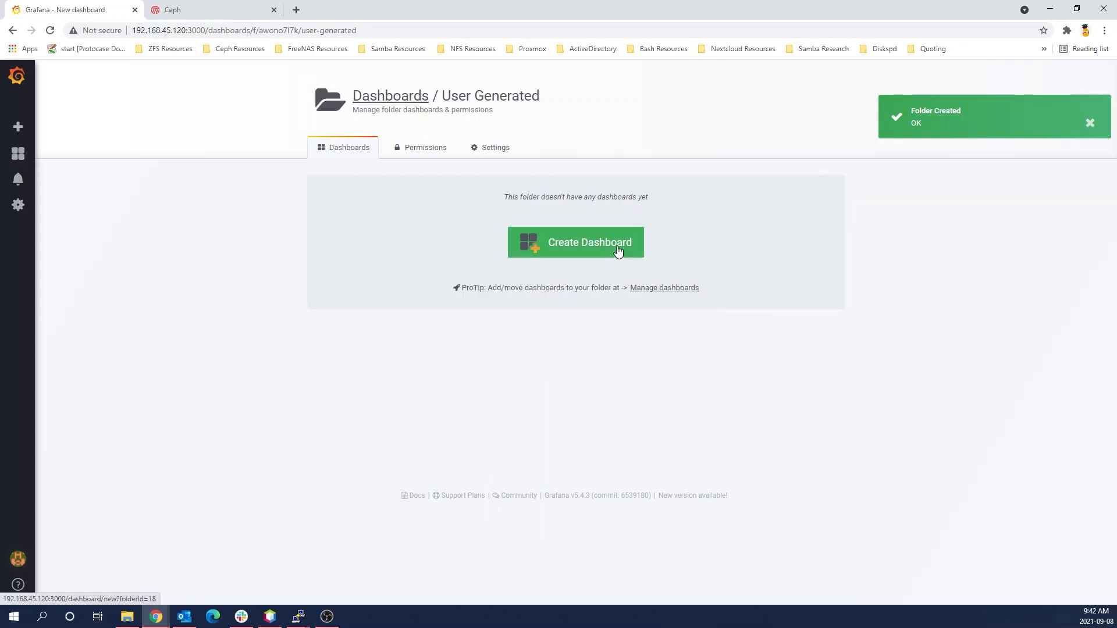
# Start a dashboard in the folder with a graph panel opened for editing
pyautogui.click(575, 242)
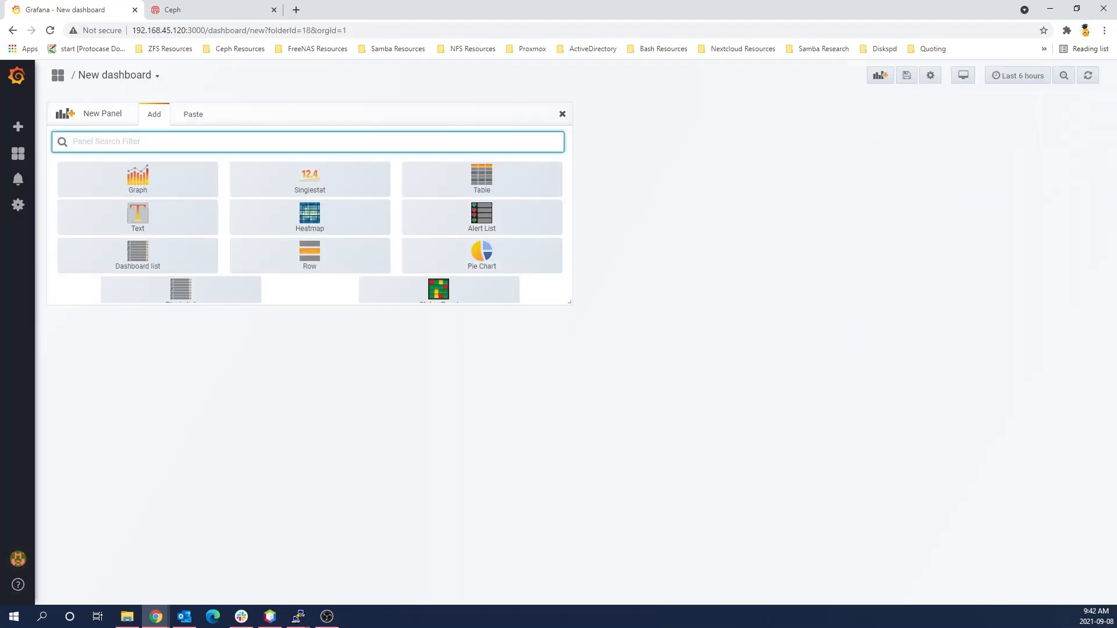
pyautogui.moveTo(164, 176)
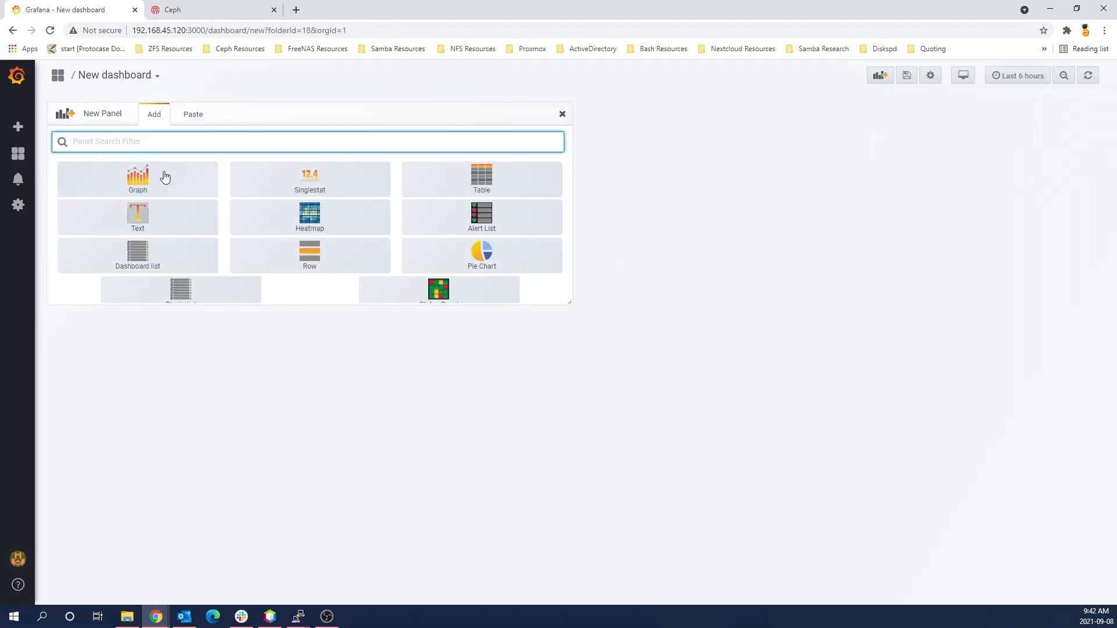
pyautogui.click(138, 178)
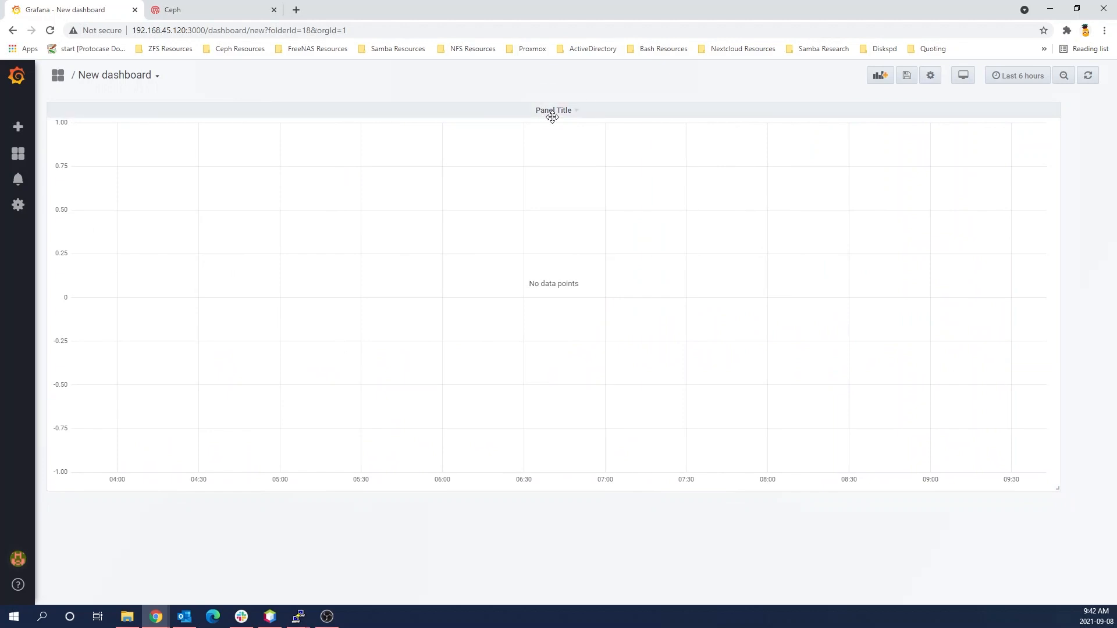
pyautogui.click(554, 109)
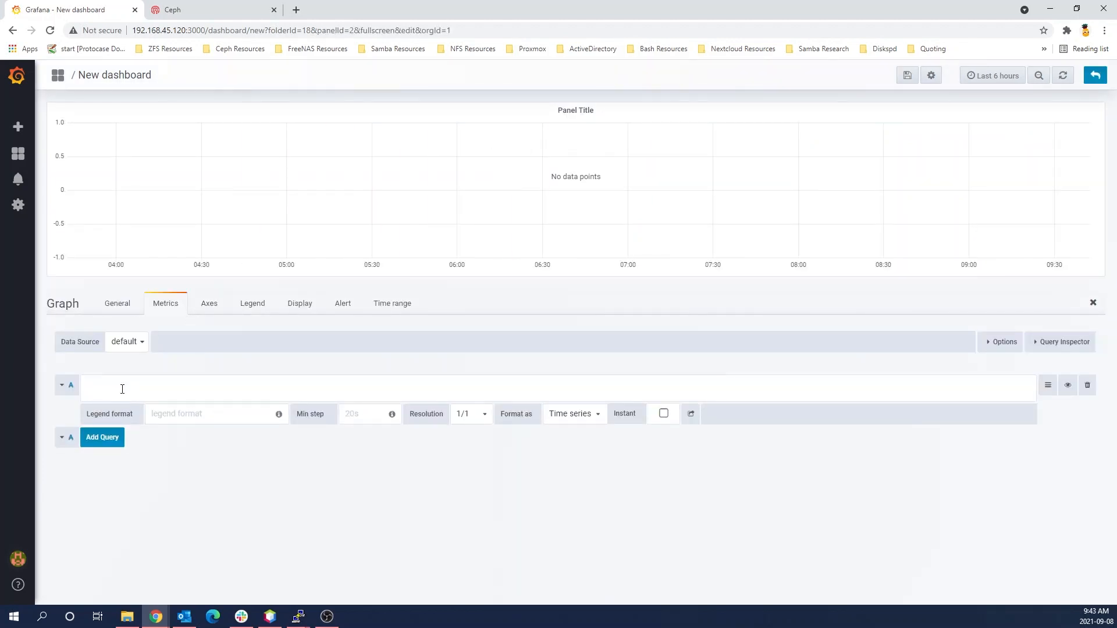
# Enter the query sum(ceph_osd_stat_bytes_used) using the metric autocomplete
pyautogui.write('sum)ceph')
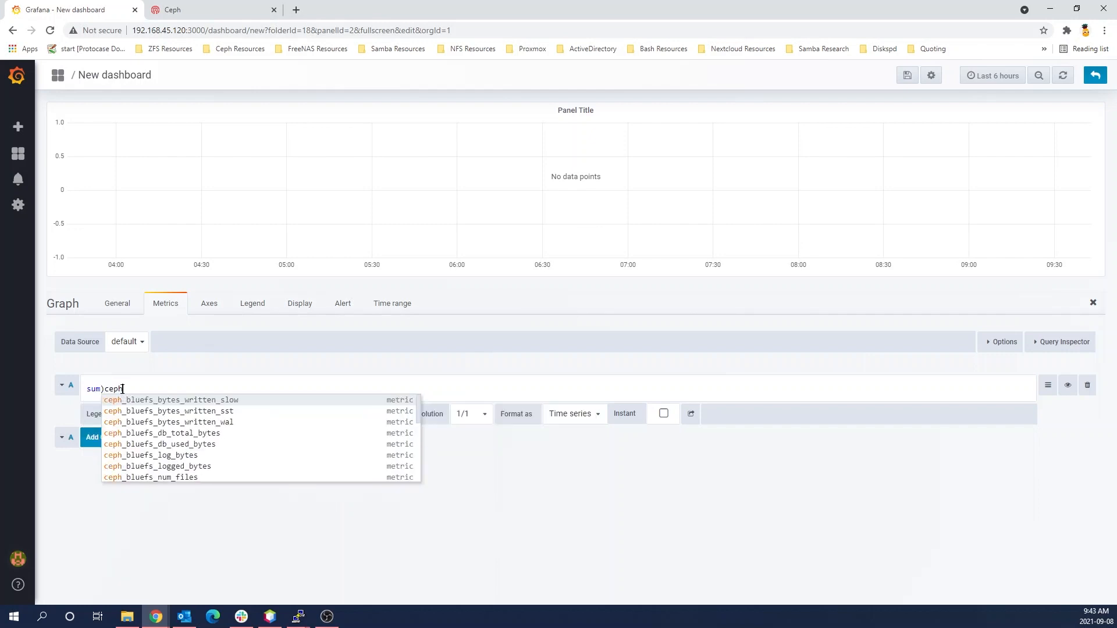
pyautogui.write('_osd_s')
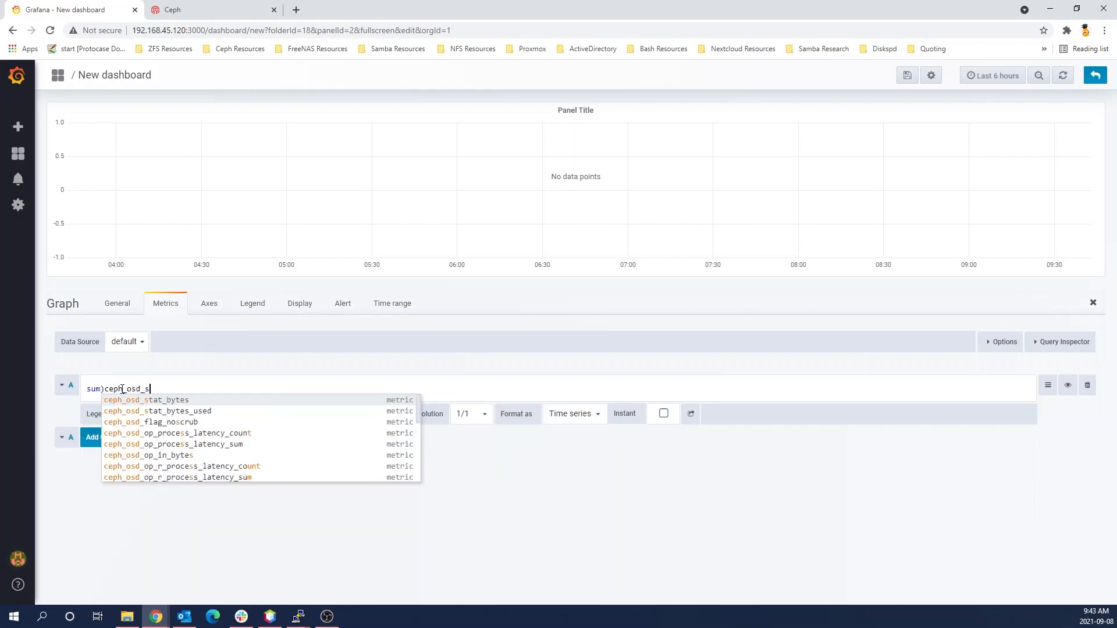
pyautogui.click(158, 411)
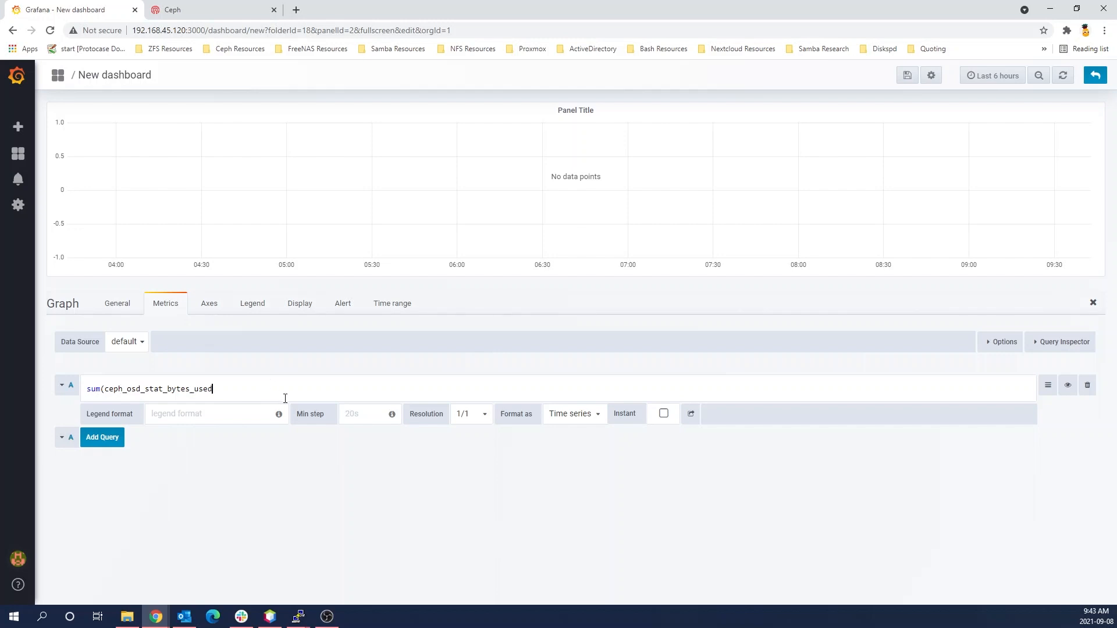
pyautogui.write(')')
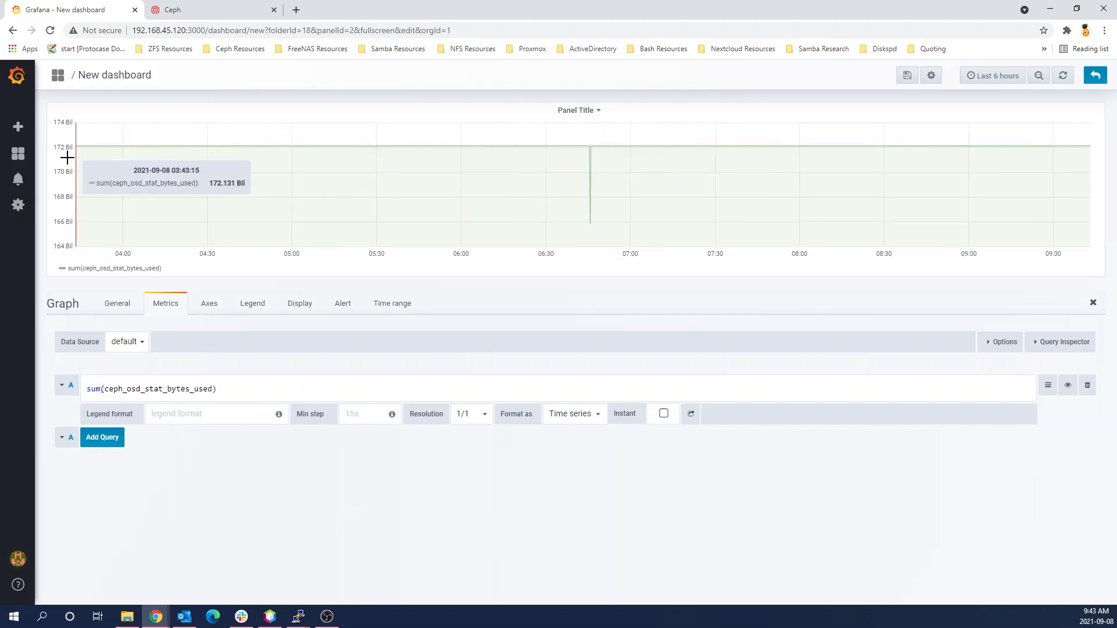
pyautogui.moveTo(271, 157)
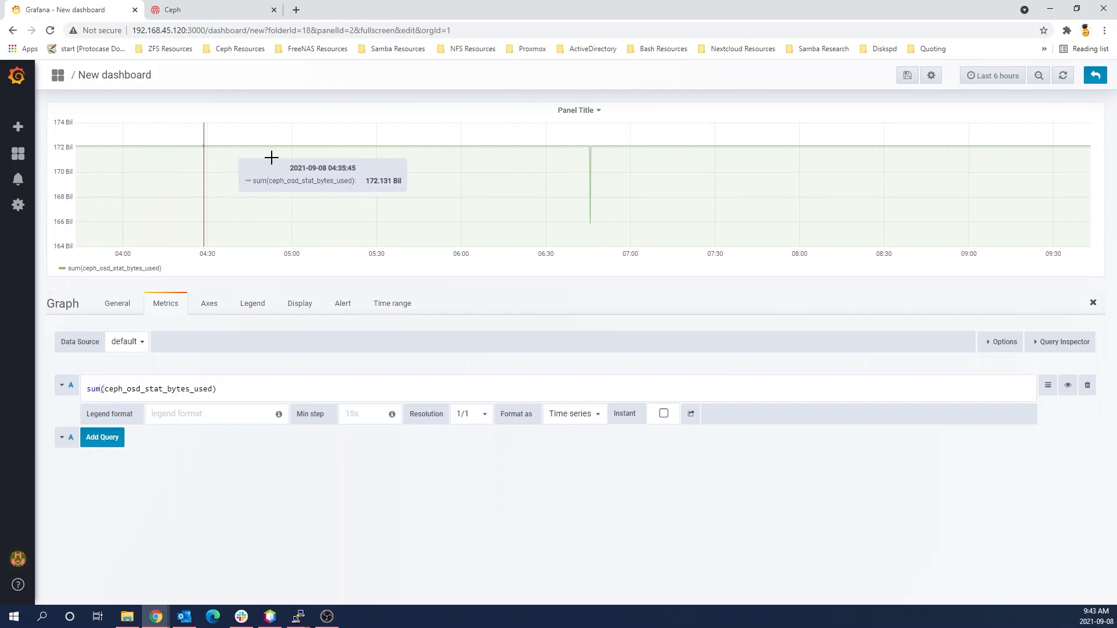
pyautogui.moveTo(1026, 153)
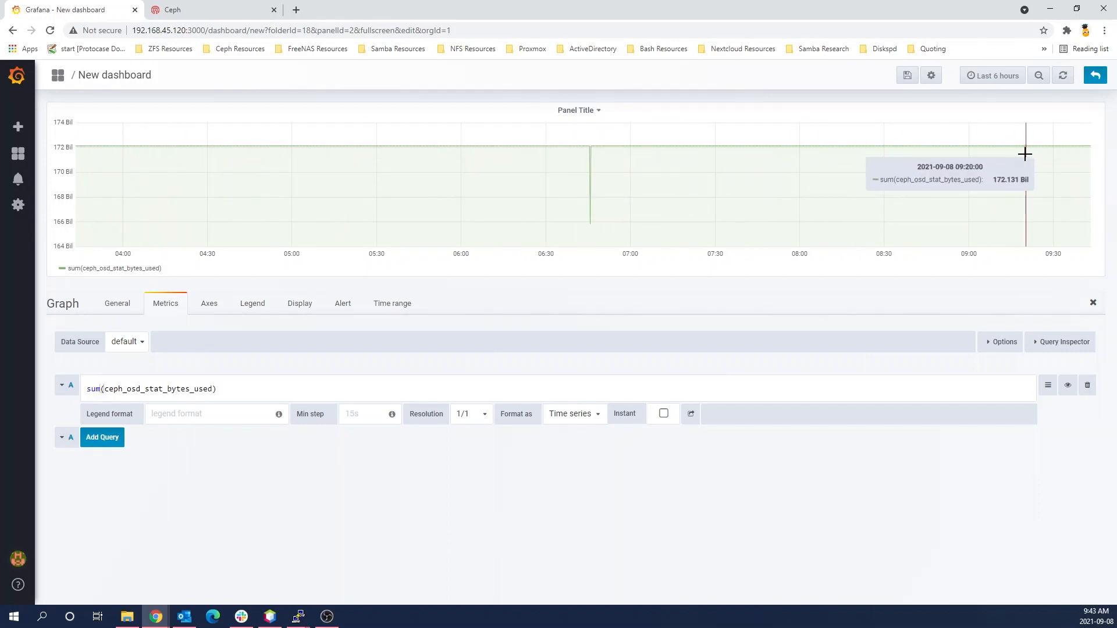
pyautogui.click(208, 302)
pyautogui.write('0')
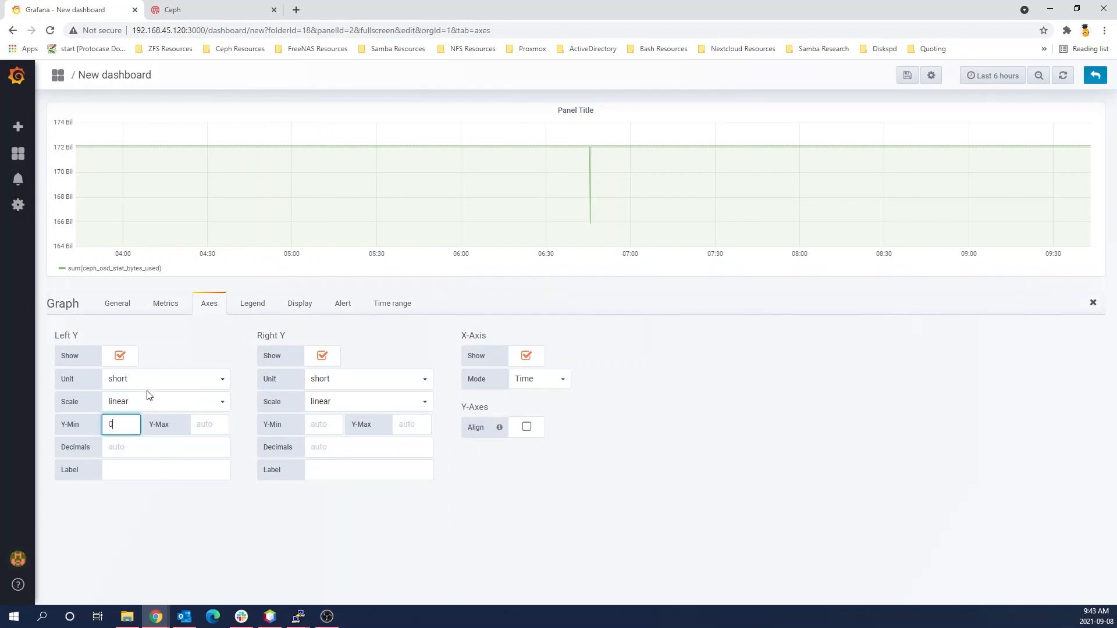
# Set the left Y axis unit to bytes with Y-Min 0
pyautogui.click(165, 378)
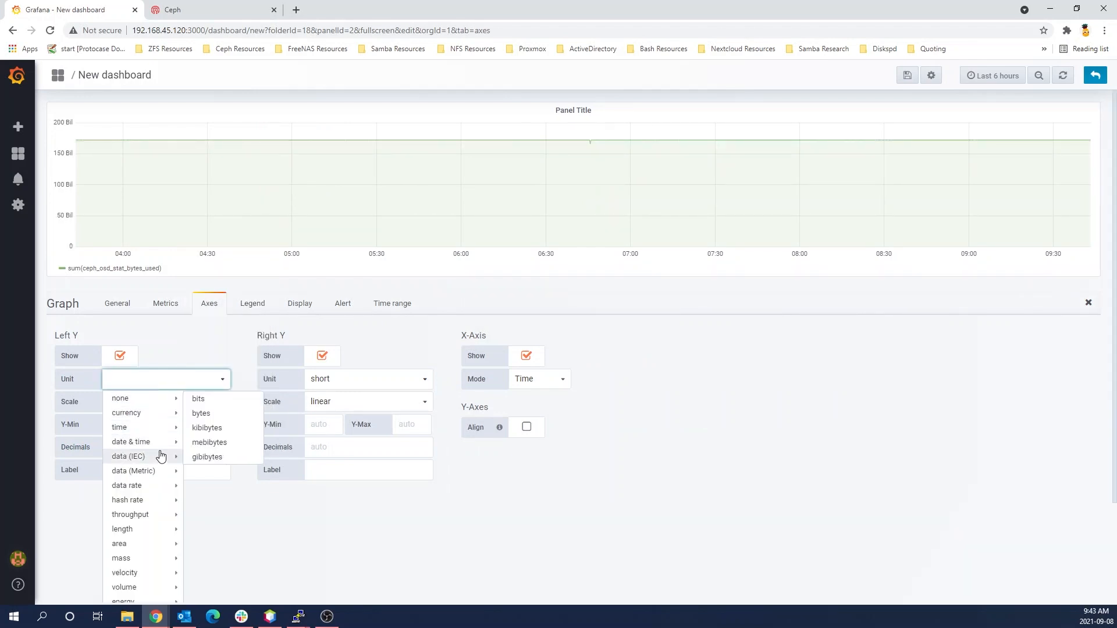
pyautogui.moveTo(133, 471)
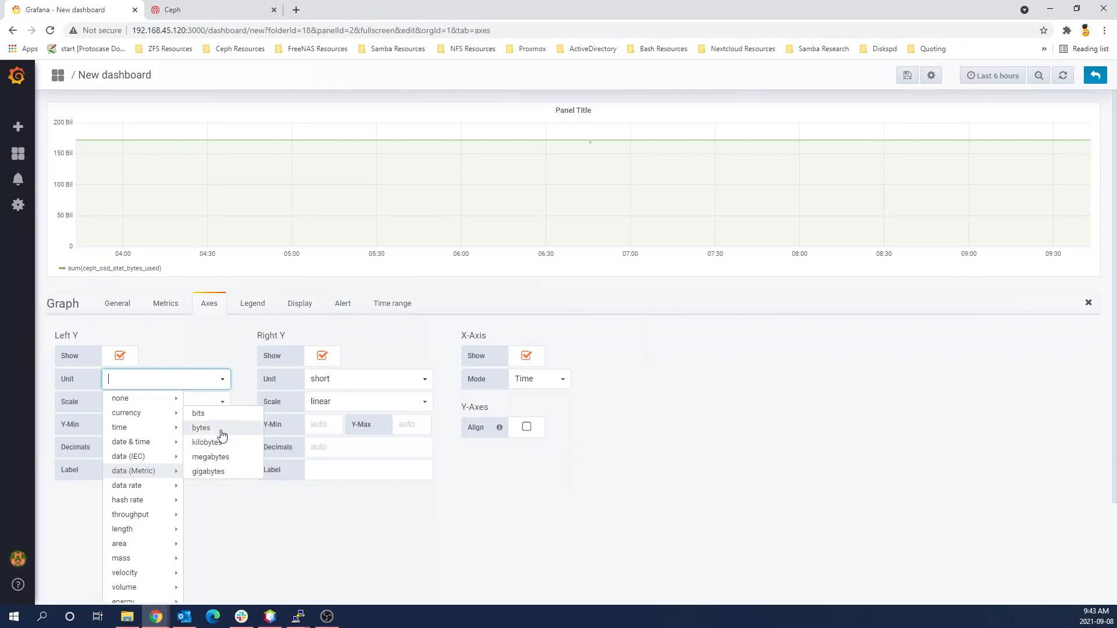
pyautogui.click(201, 427)
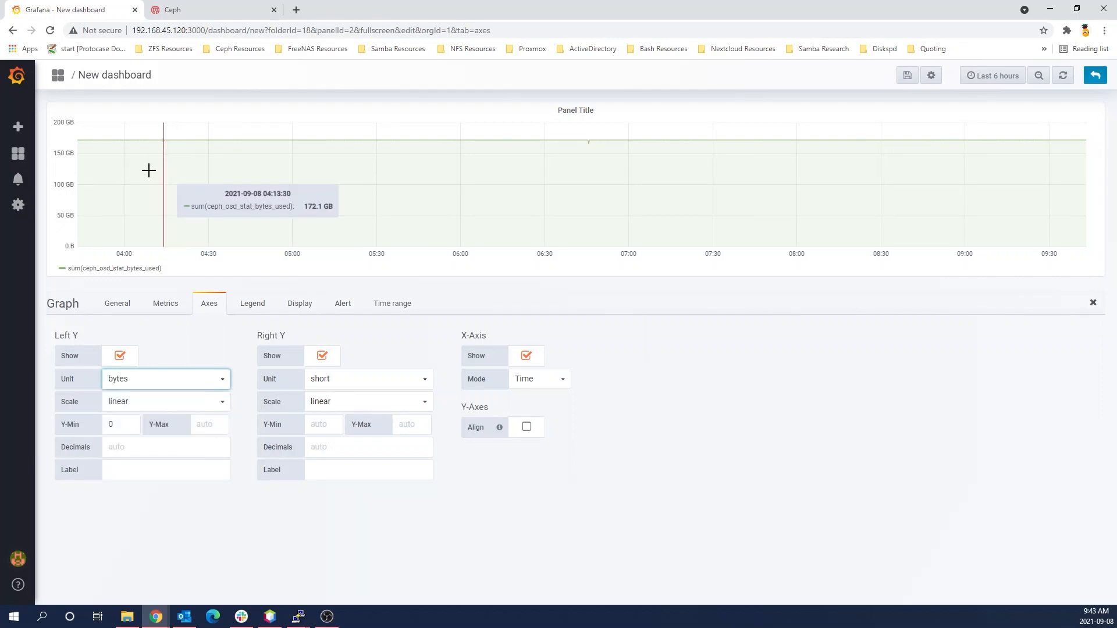
pyautogui.moveTo(332, 163)
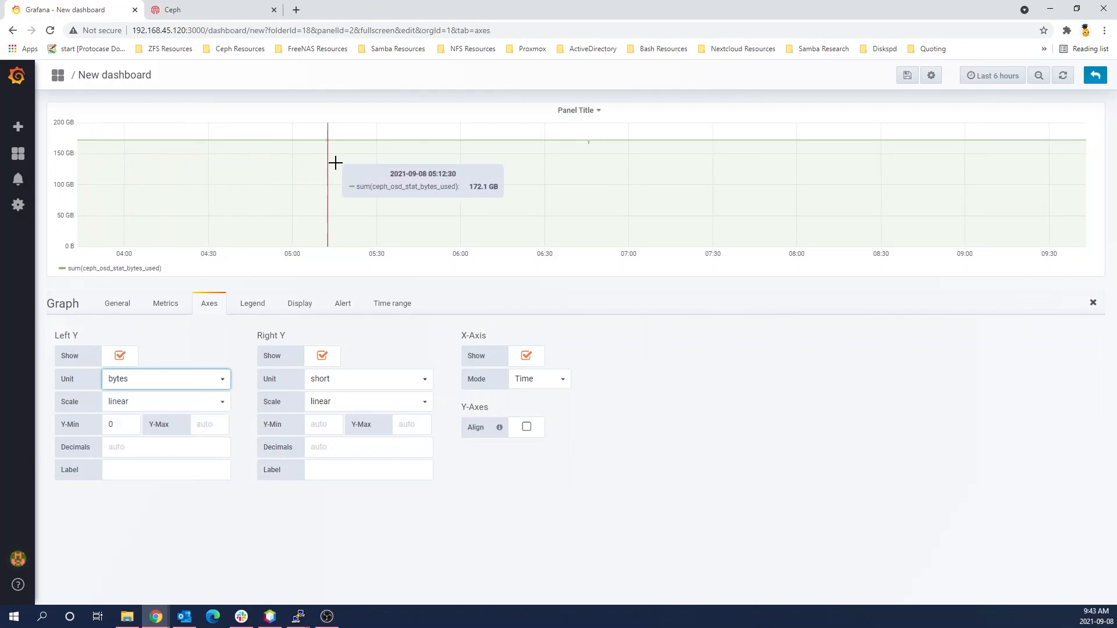
pyautogui.moveTo(583, 158)
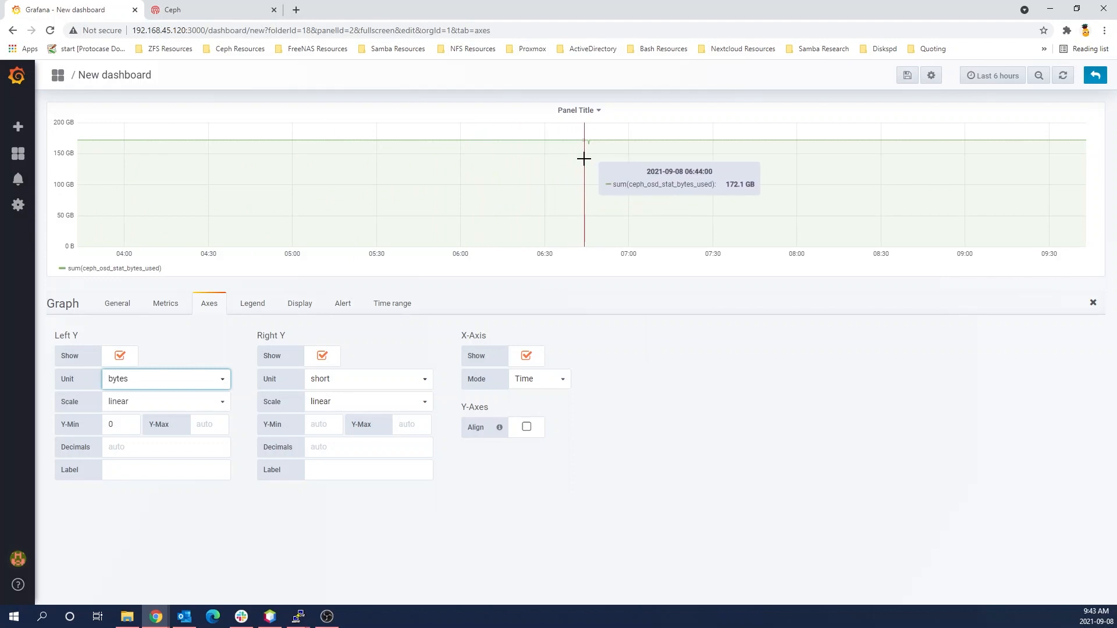
pyautogui.moveTo(591, 162)
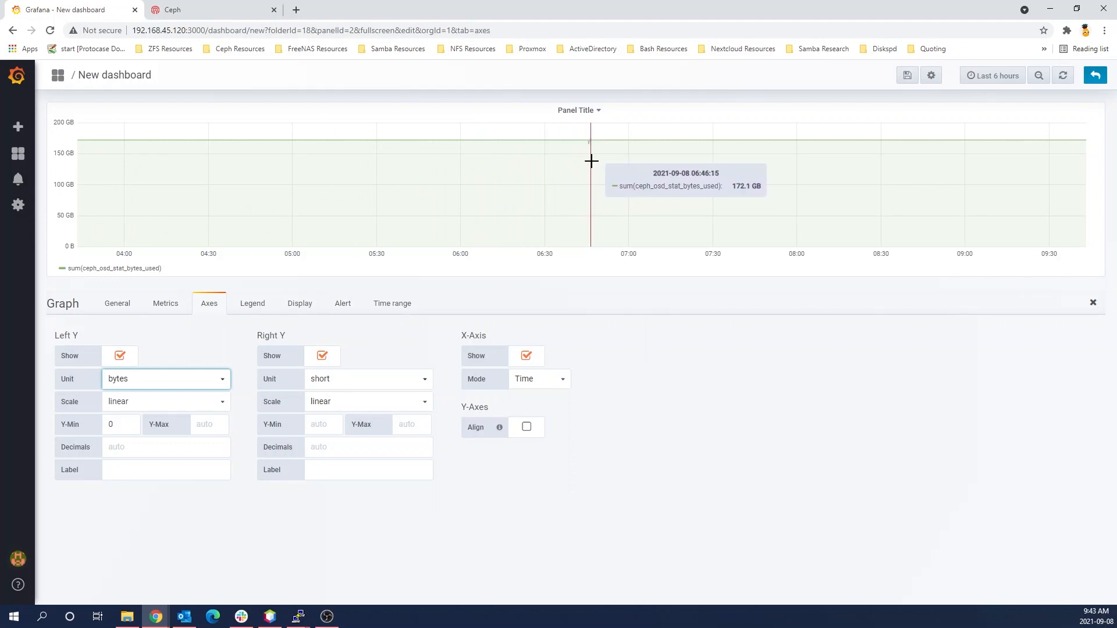
pyautogui.moveTo(505, 525)
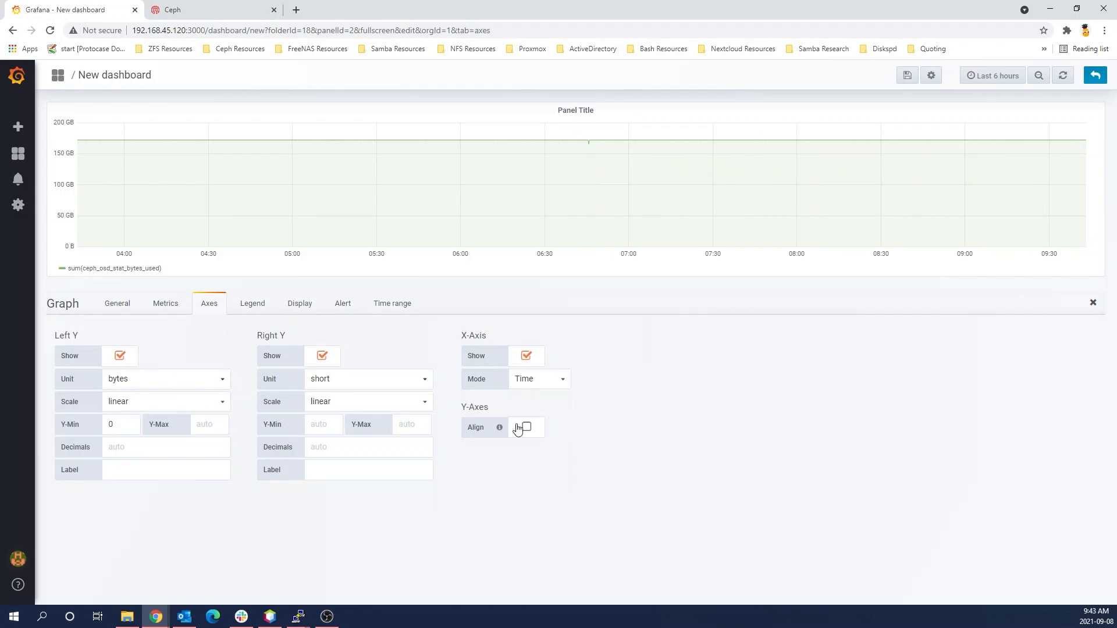
pyautogui.moveTo(312, 326)
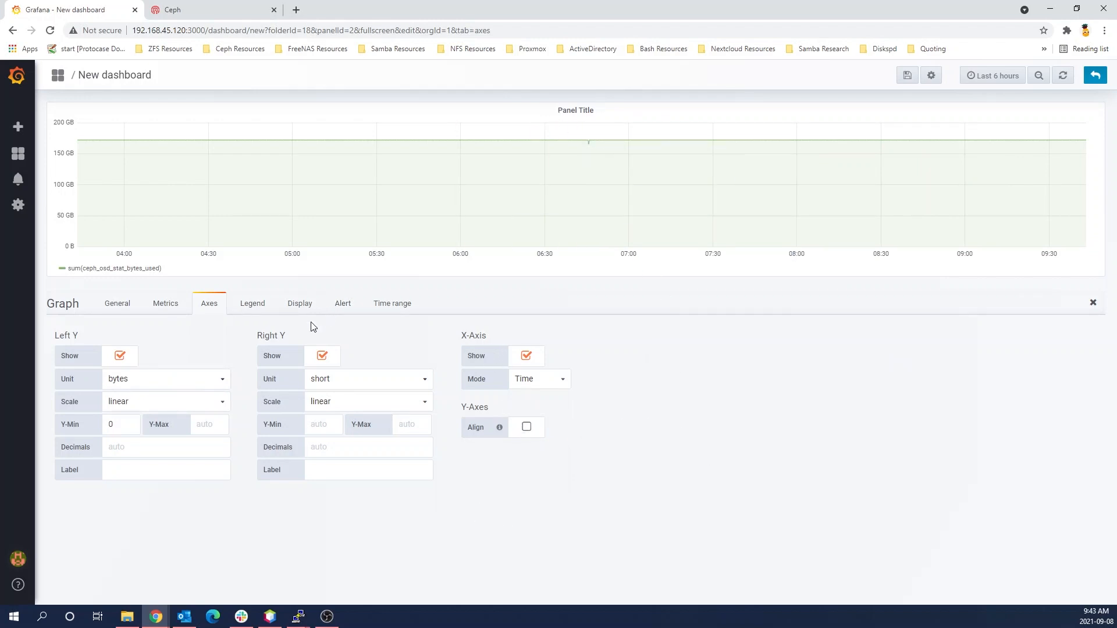
pyautogui.click(253, 303)
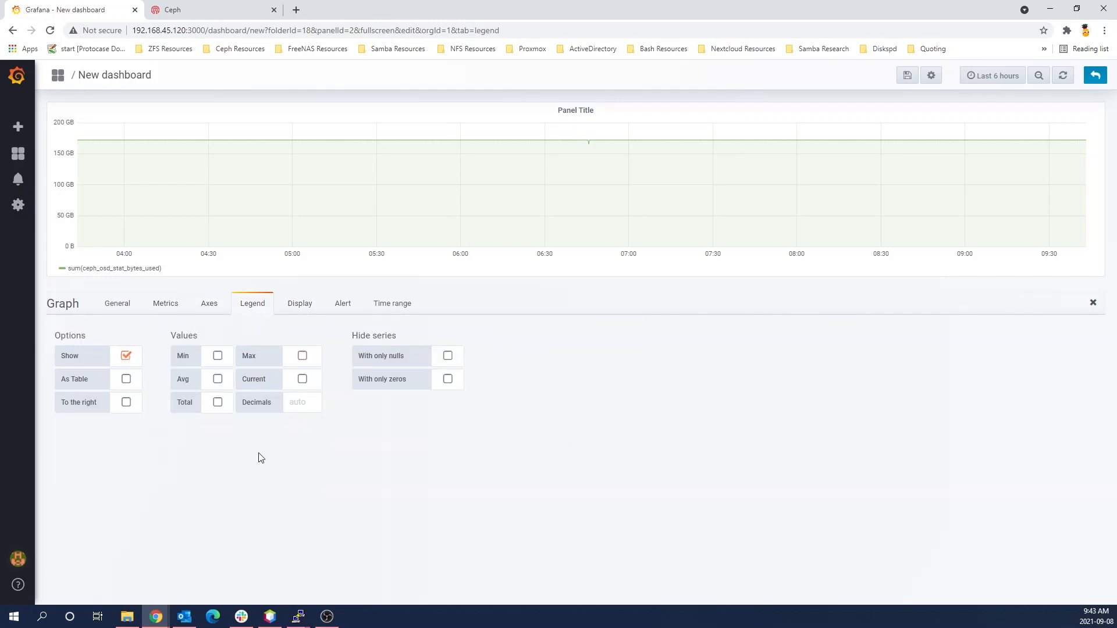
# Review the display options, keeping the series drawn as lines
pyautogui.click(299, 303)
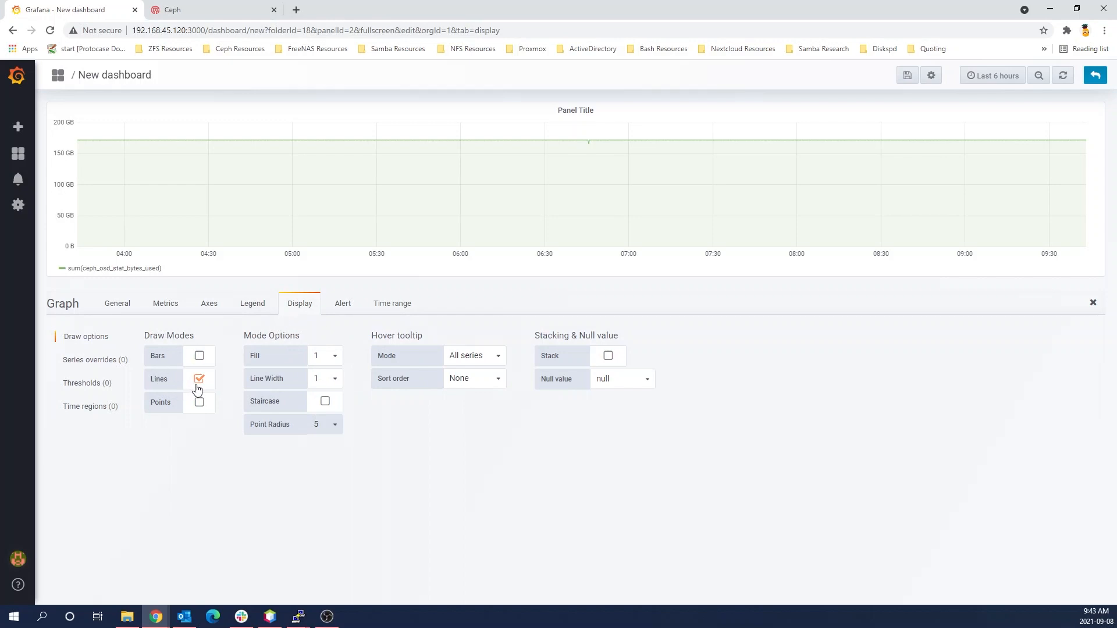
pyautogui.click(200, 378)
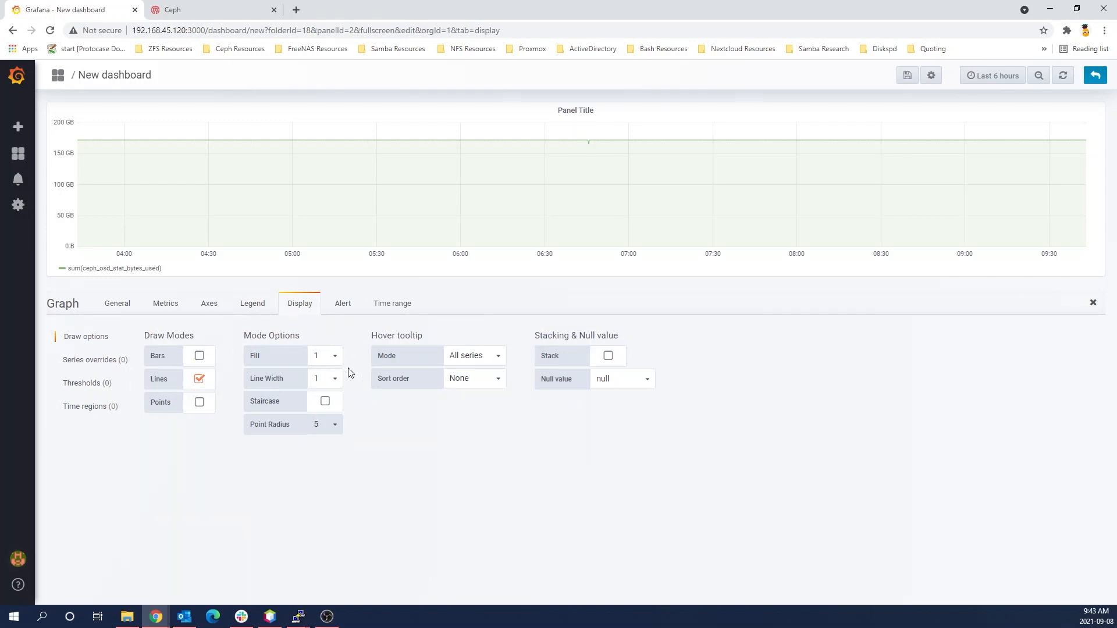
pyautogui.moveTo(117, 304)
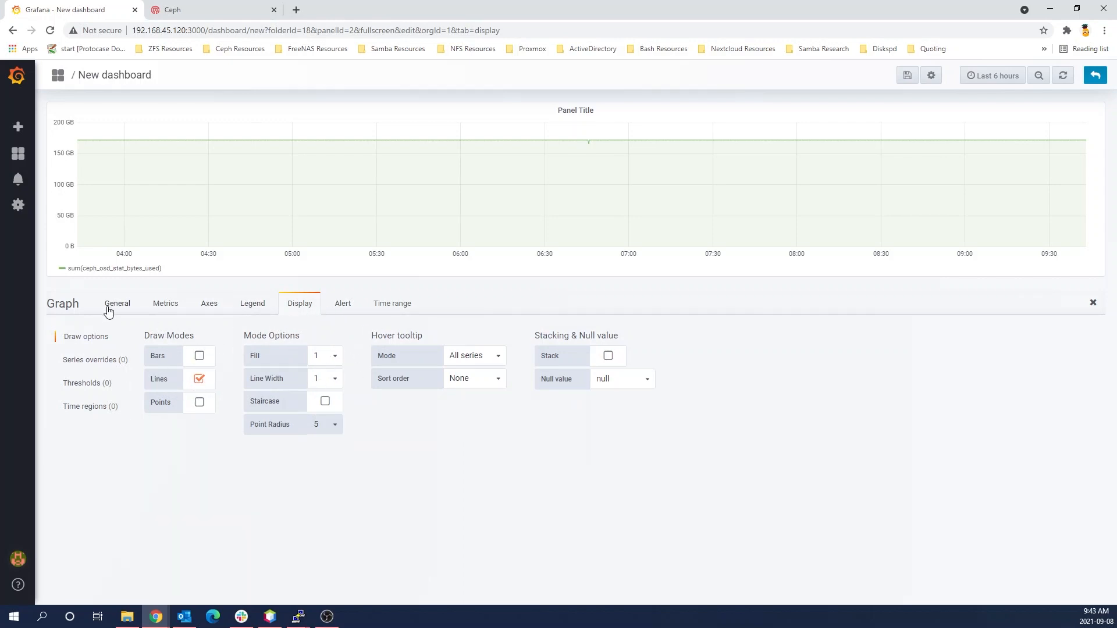
pyautogui.click(116, 302)
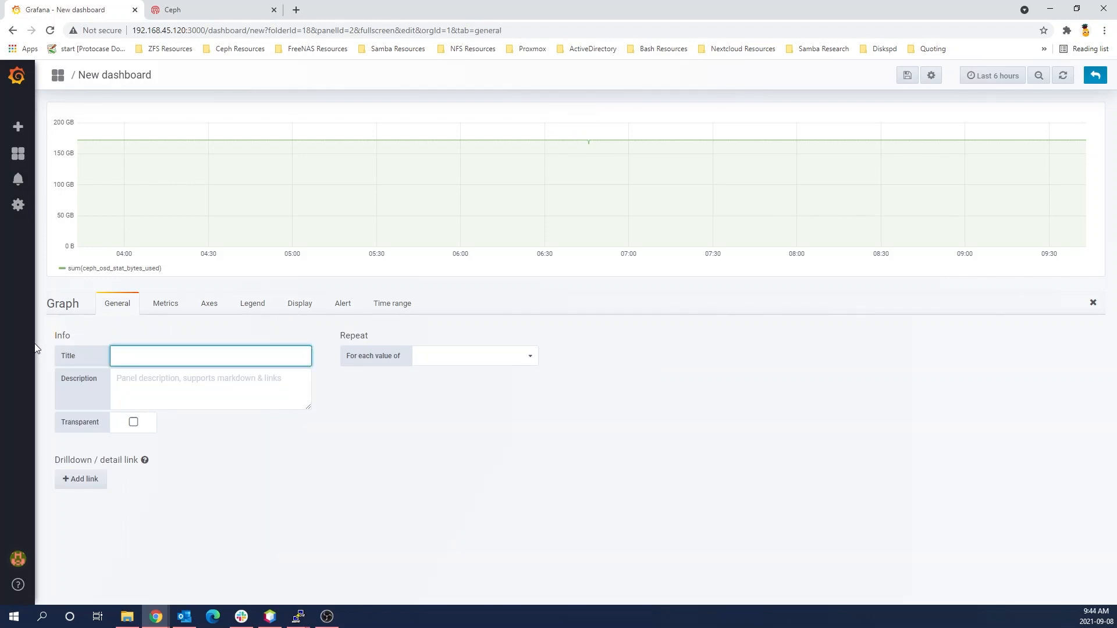
# Title the graph panel 'Usage Over Time' and begin saving the dashboard
pyautogui.write('Us')
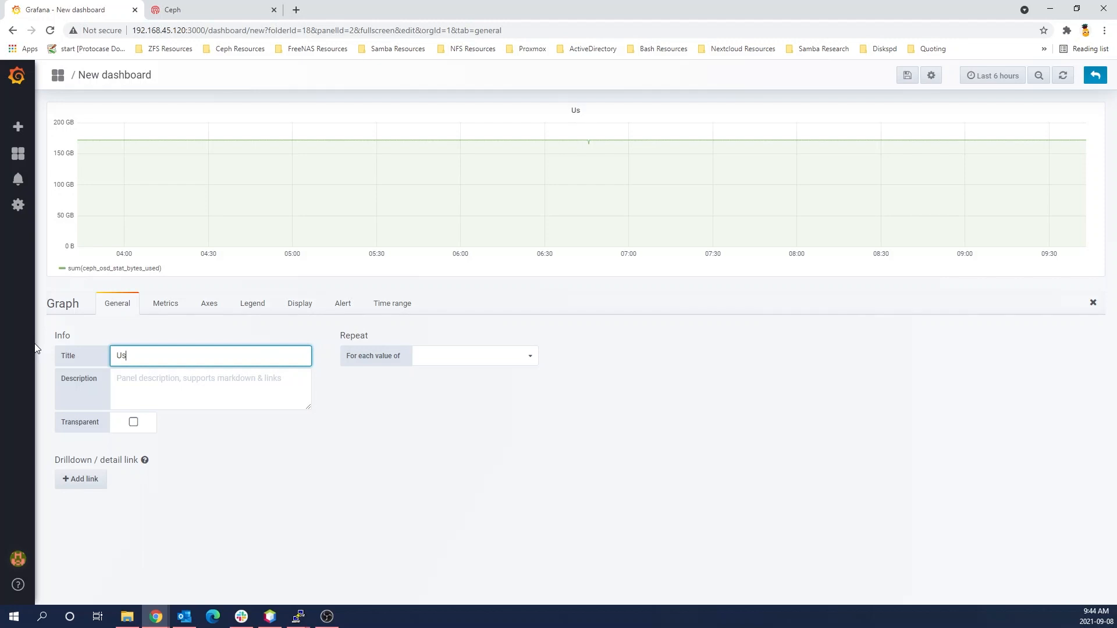
pyautogui.write('age Over Ti')
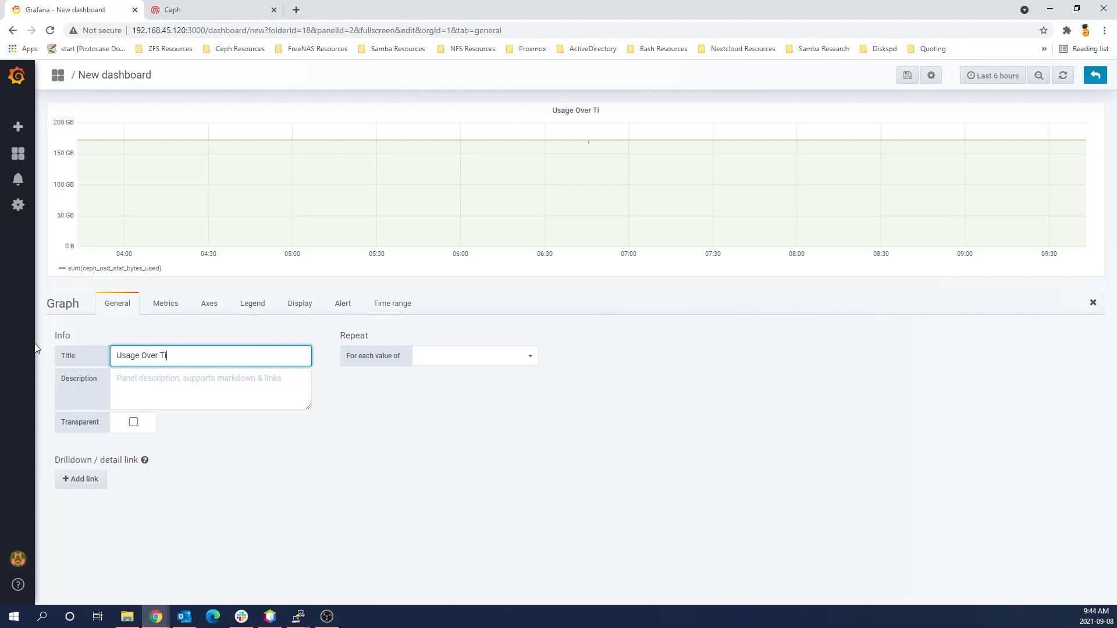
pyautogui.write('me')
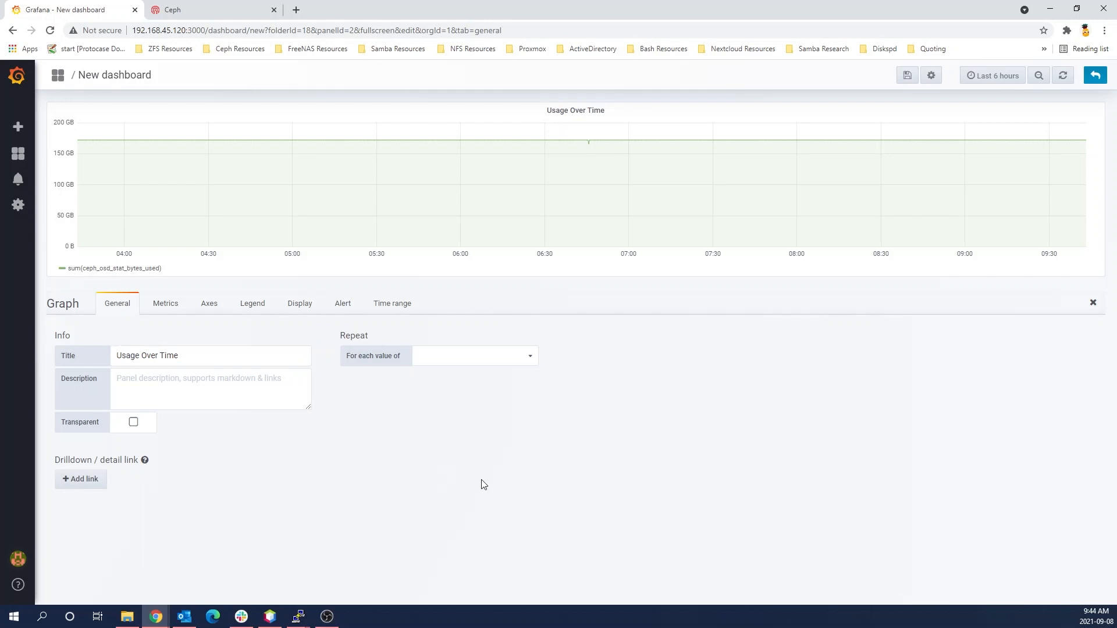
pyautogui.click(906, 75)
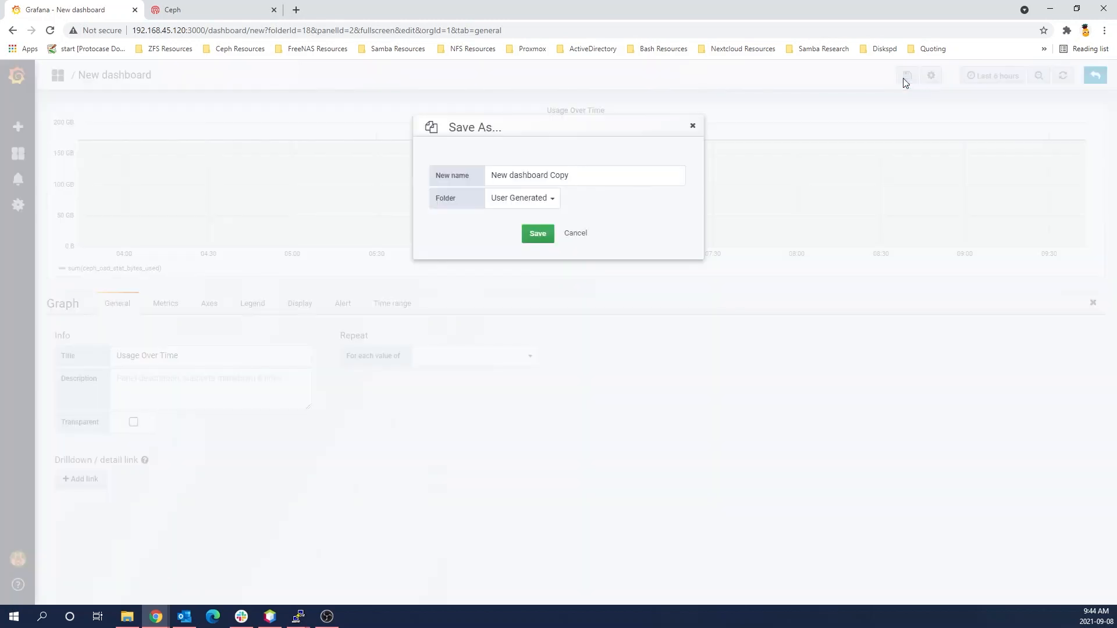
# Save the dashboard as 'New Usage Over Time' in the User Generated folder
pyautogui.click(584, 175)
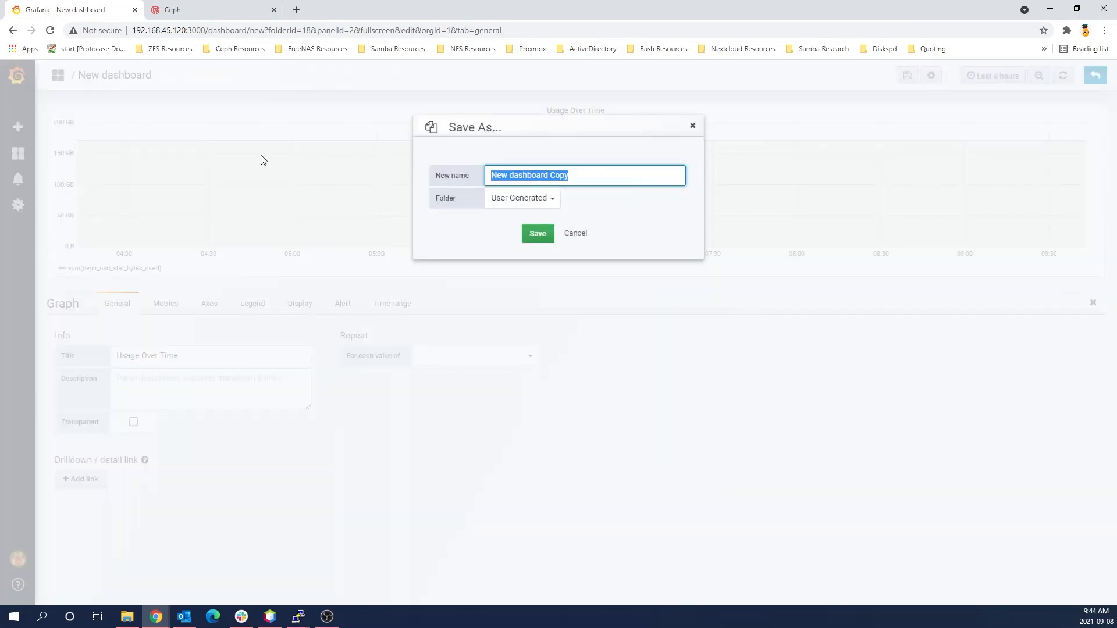
pyautogui.write('New U')
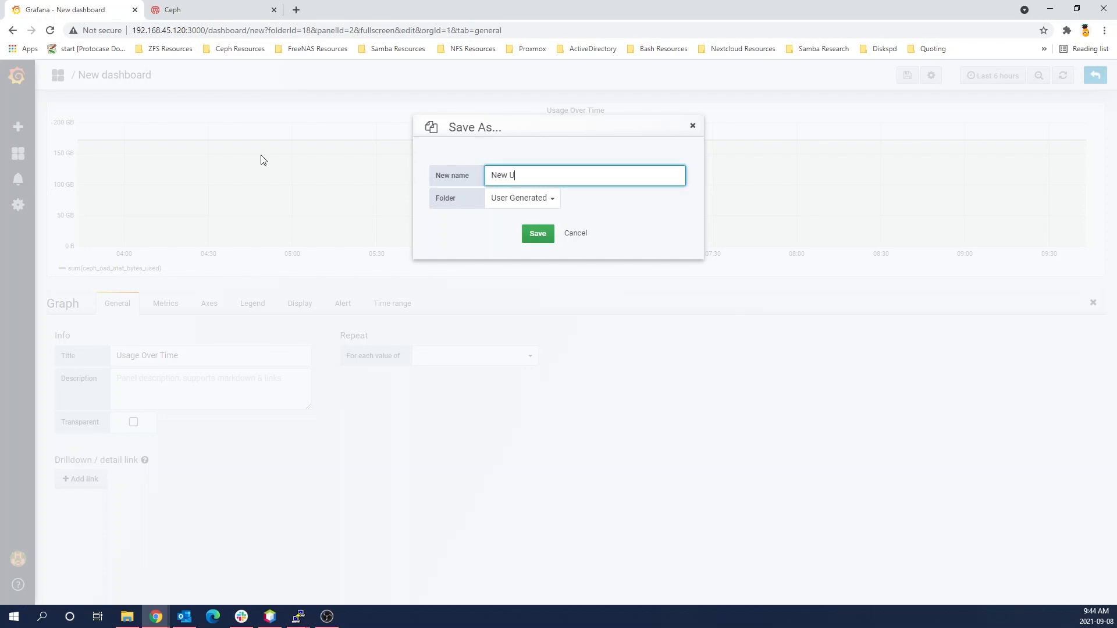
pyautogui.write('sage Over Time')
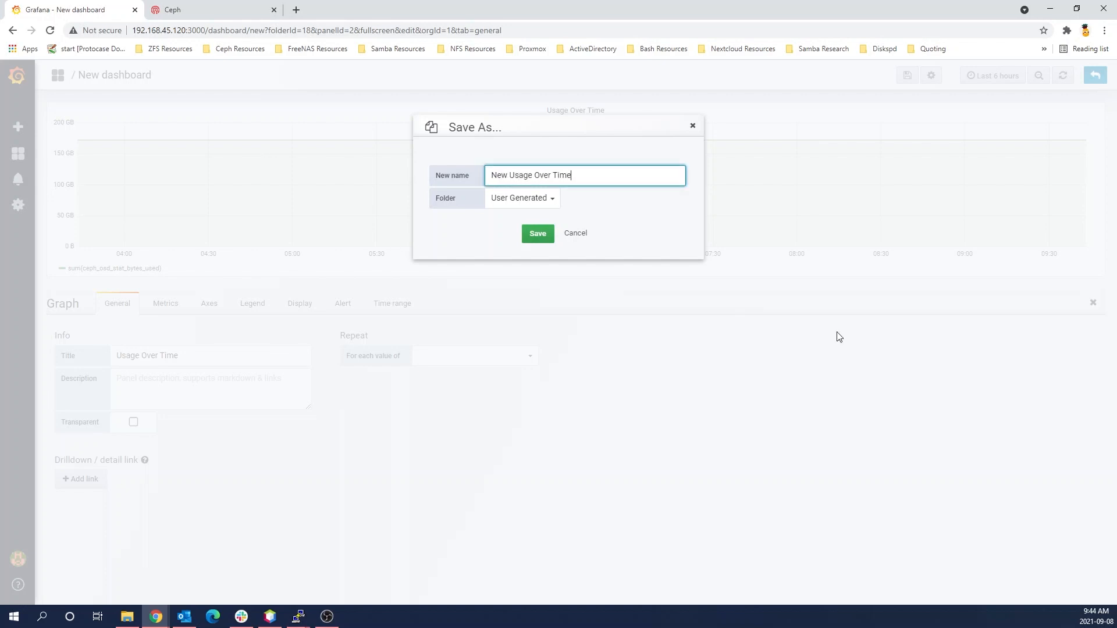
pyautogui.click(537, 232)
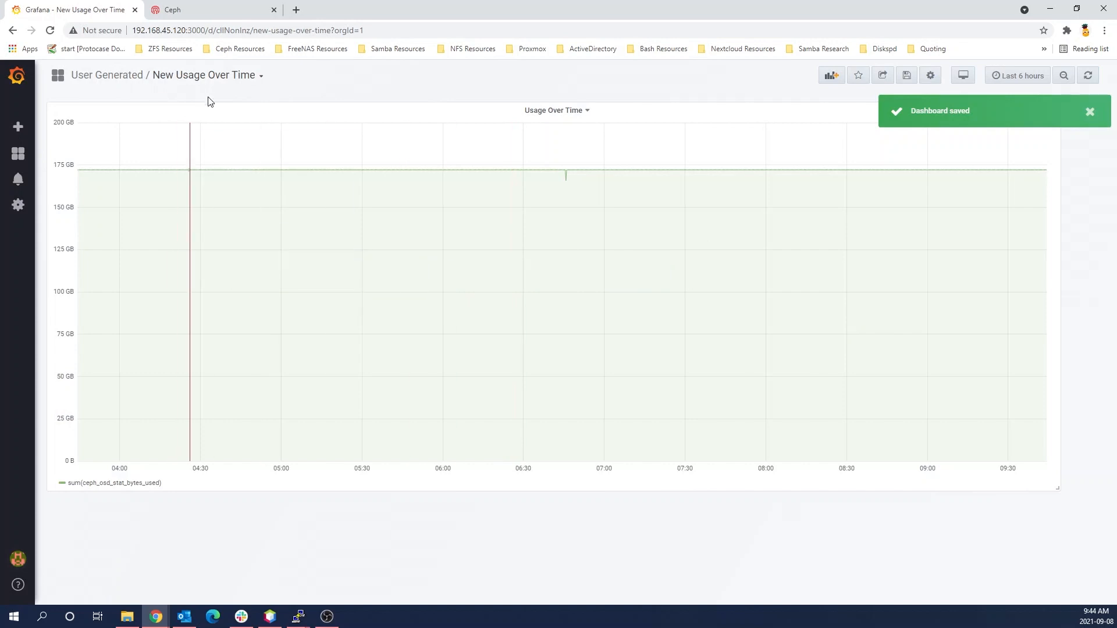
# Change the dashboard time range to the last 24 hours
pyautogui.click(1019, 74)
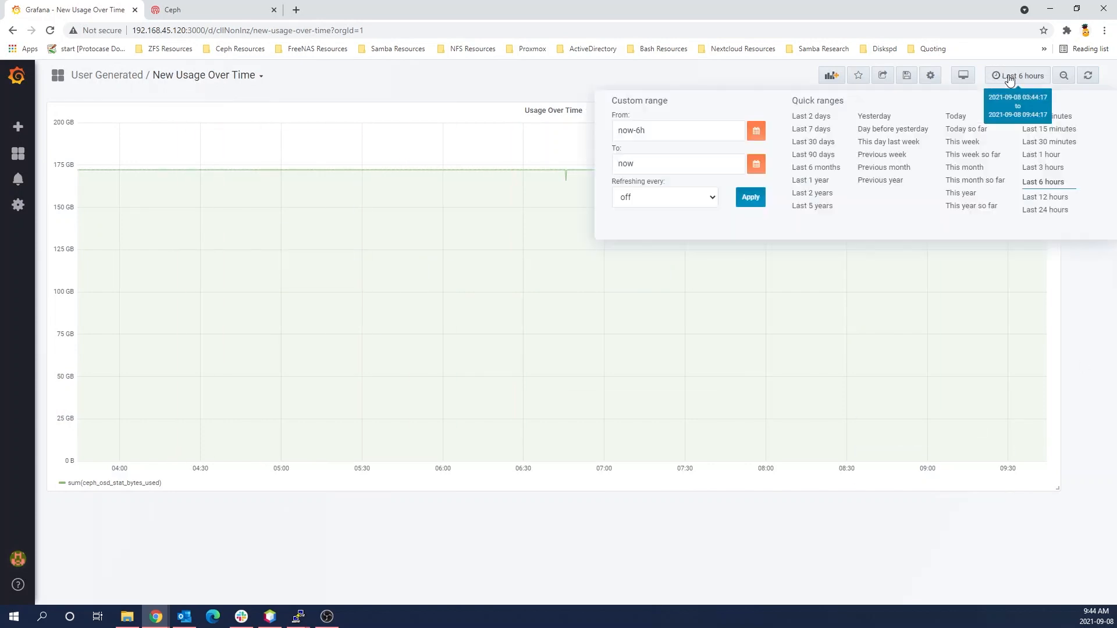
pyautogui.click(1046, 210)
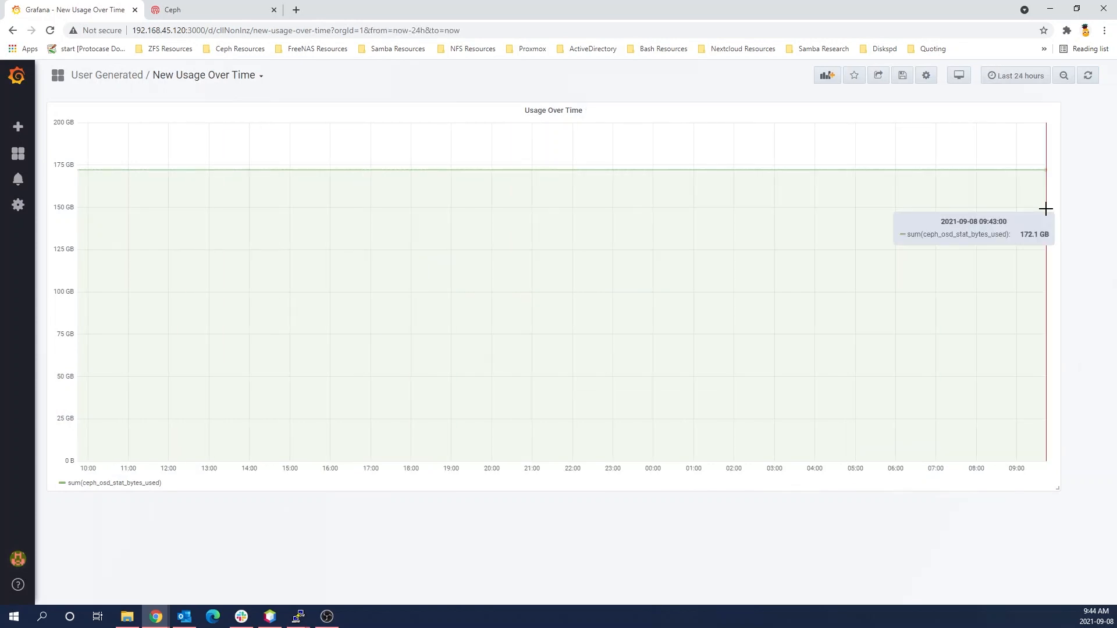
pyautogui.moveTo(1065, 75)
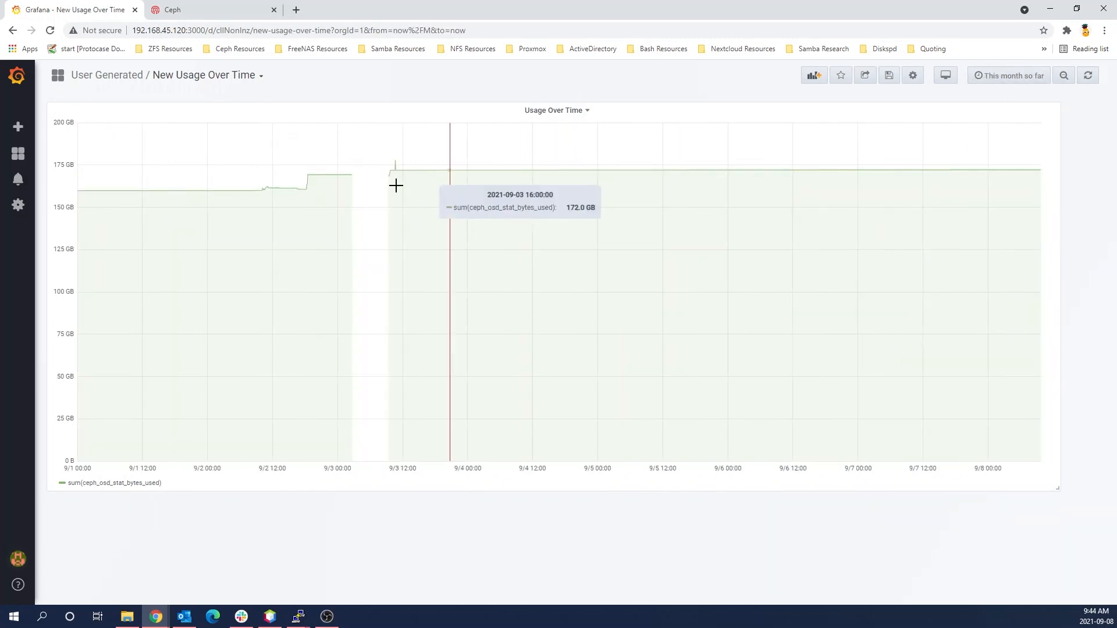
pyautogui.moveTo(175, 198)
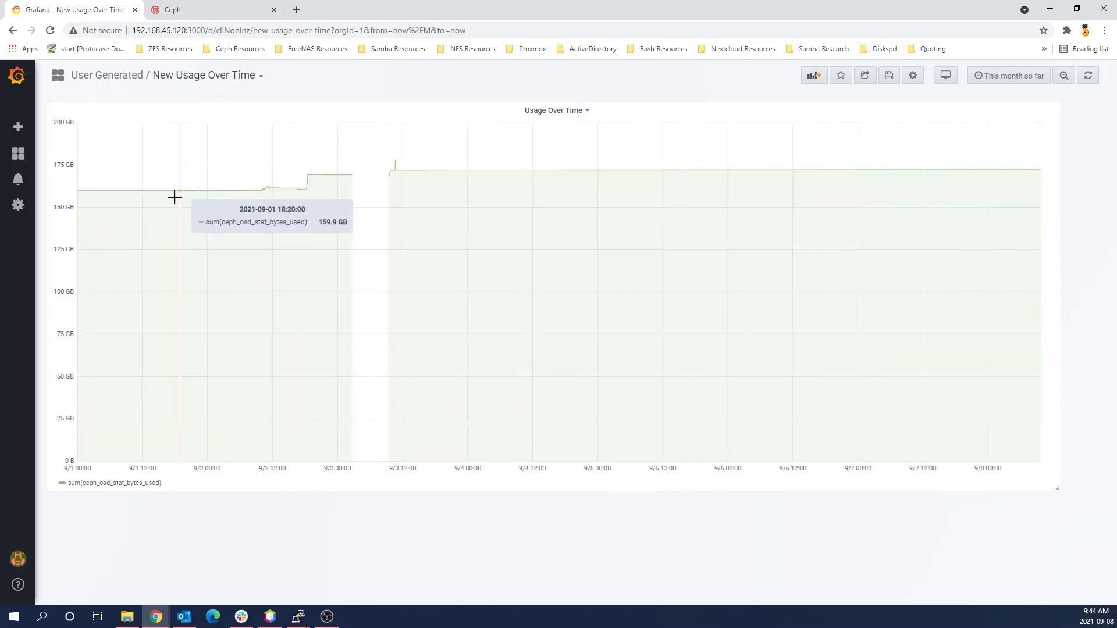
pyautogui.moveTo(491, 205)
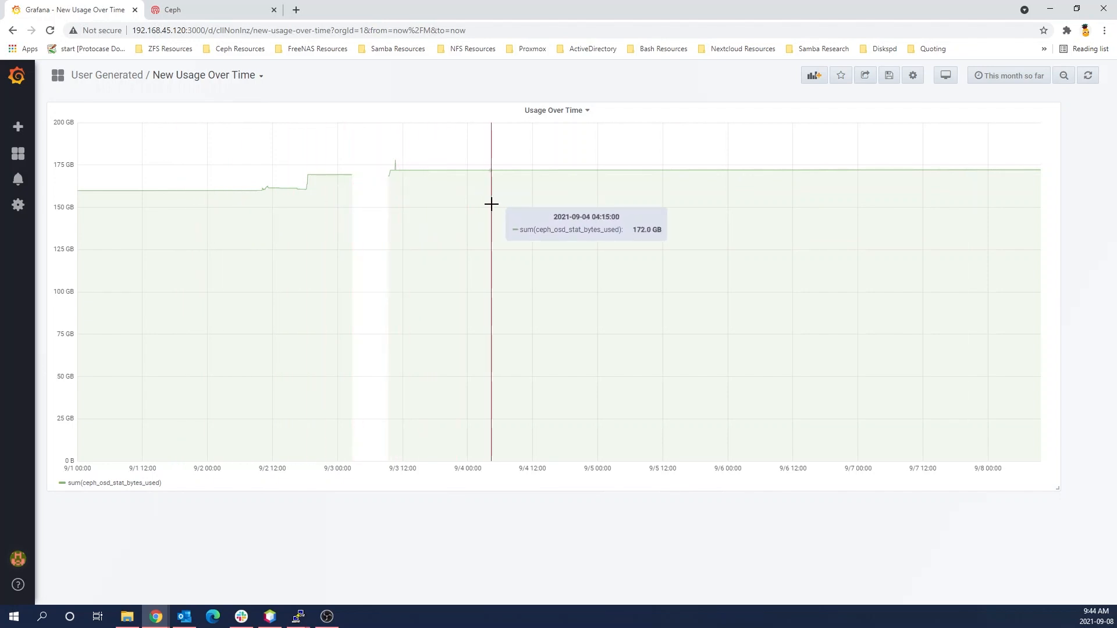
pyautogui.moveTo(1058, 360)
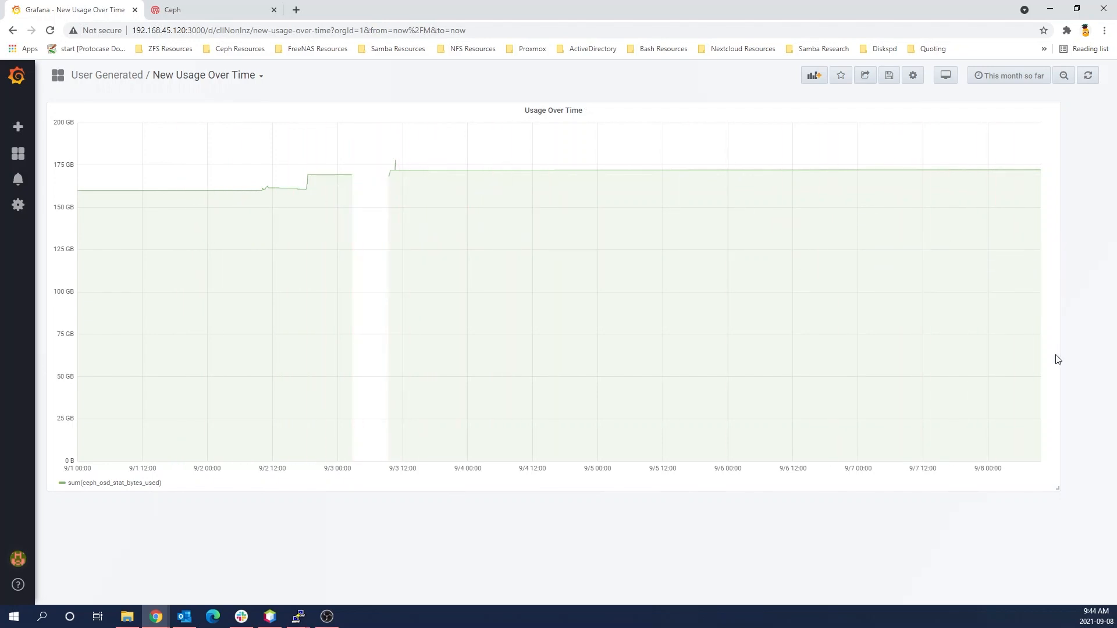